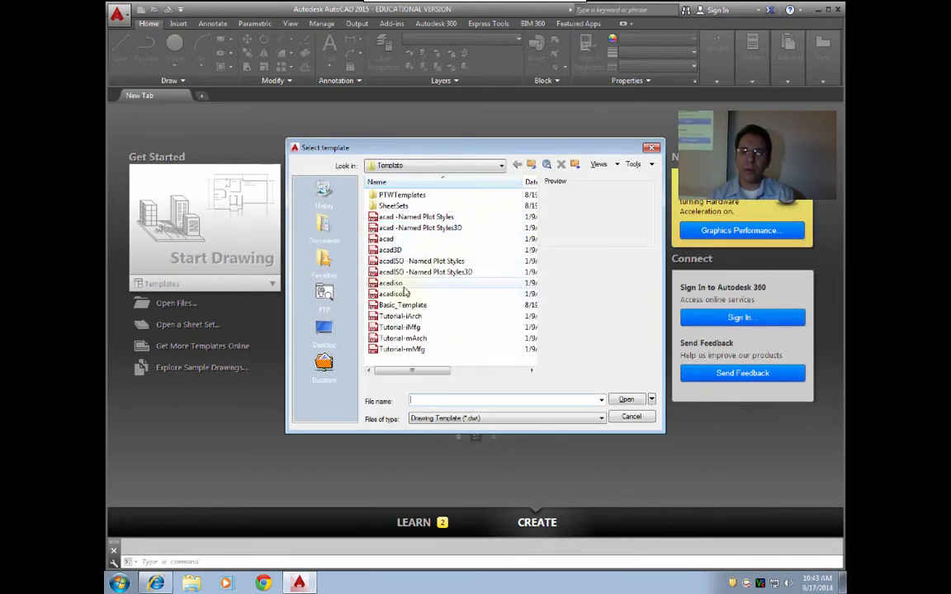
# Step: Start a new drawing from the Basic_Template drawing template
pyautogui.click(403, 304)
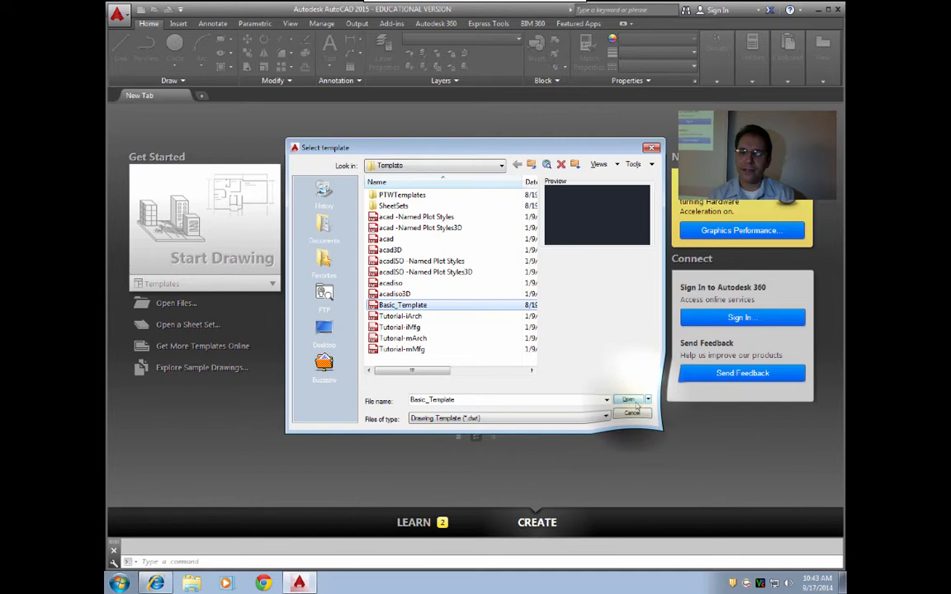
pyautogui.click(629, 399)
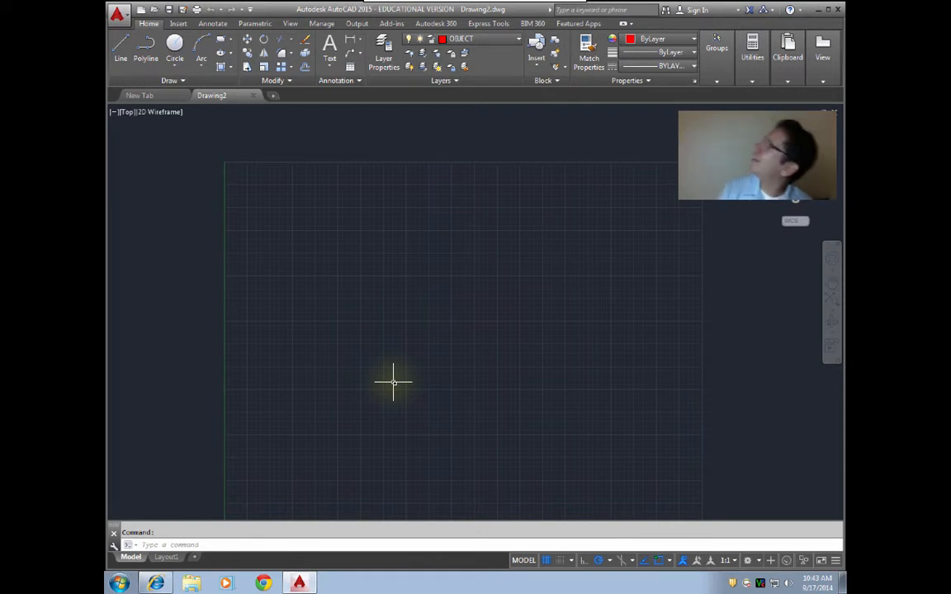
pyautogui.moveTo(499, 321)
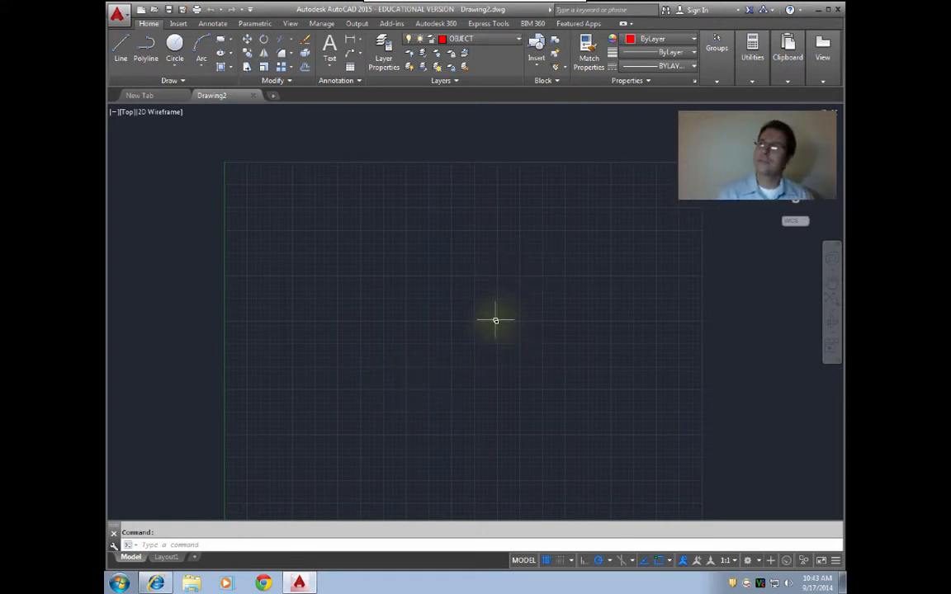
pyautogui.moveTo(548, 321)
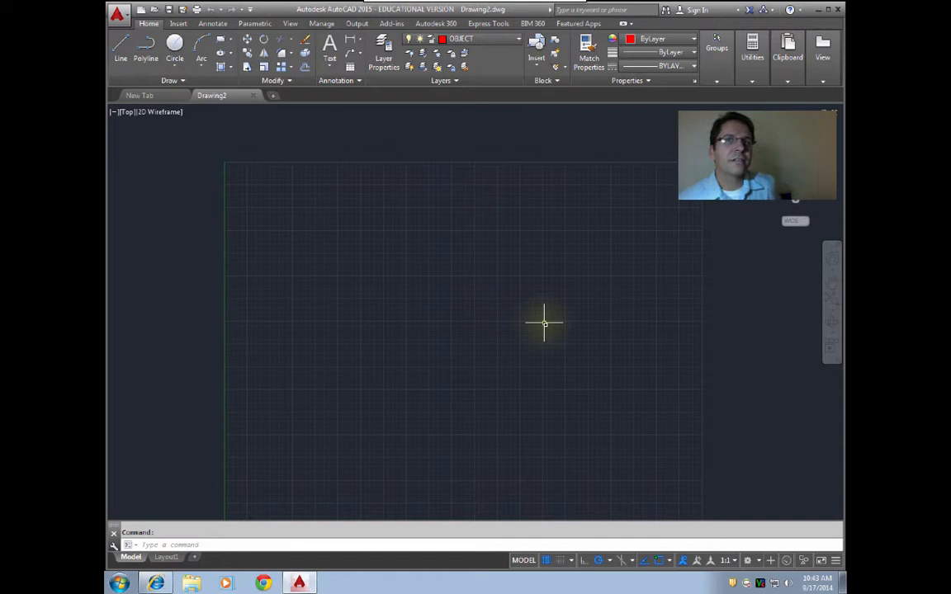
pyautogui.moveTo(512, 294)
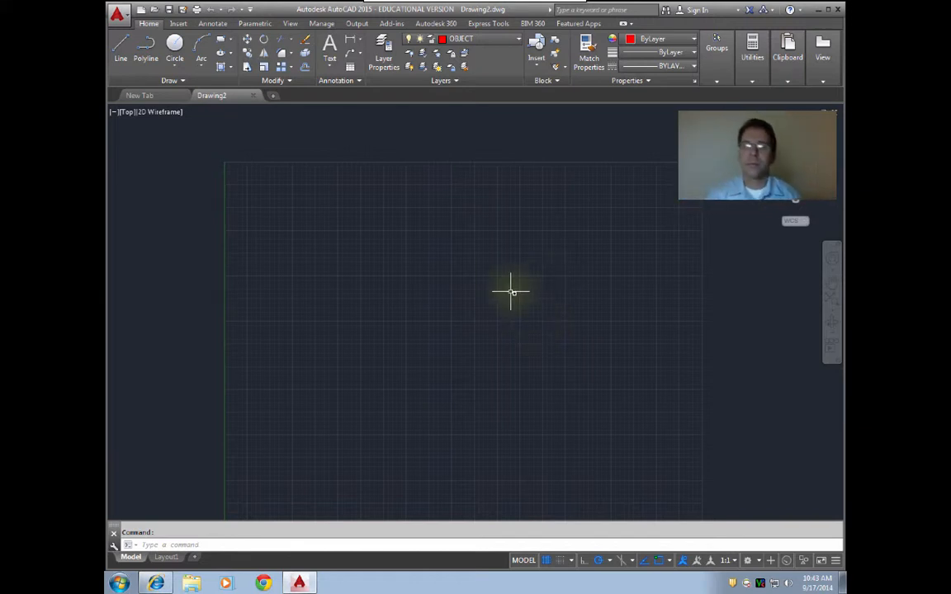
pyautogui.moveTo(548, 256)
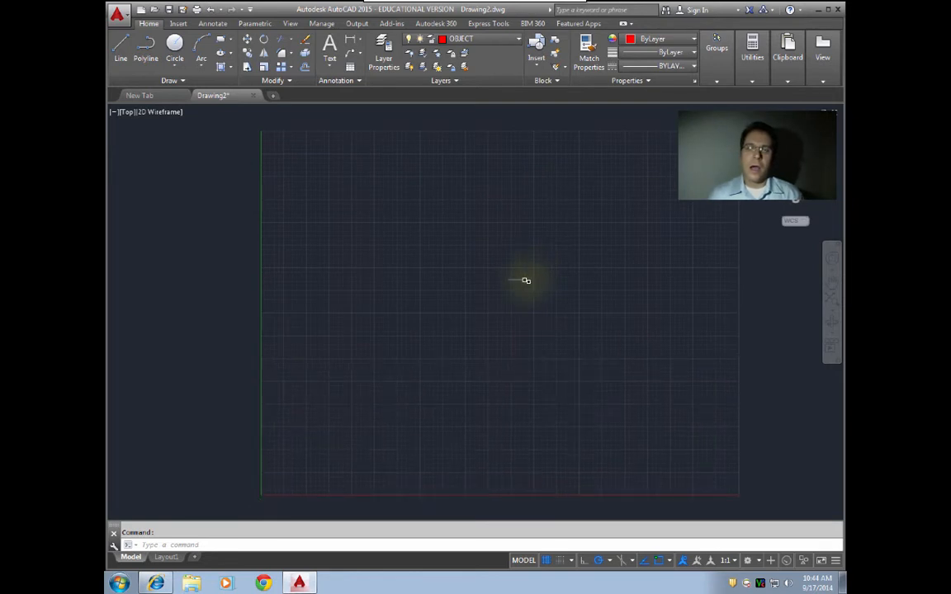
pyautogui.moveTo(394, 244)
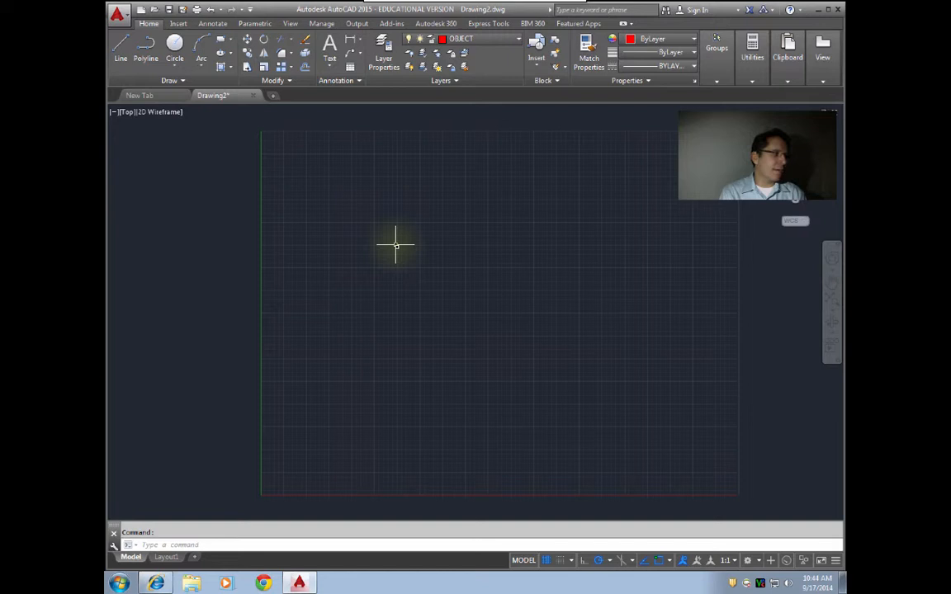
pyautogui.click(119, 584)
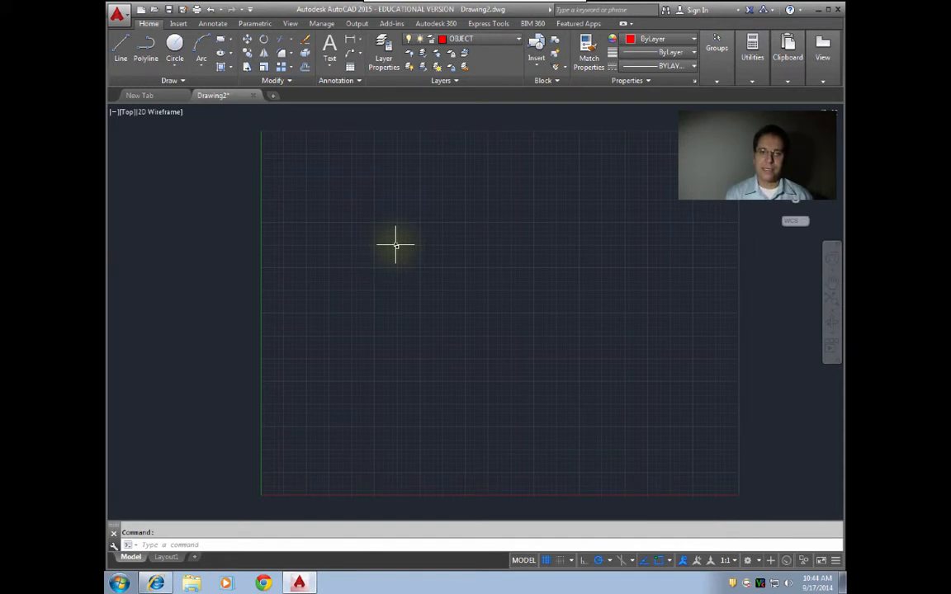
# Step: Start DTEXT at an upper-left point with a text height of 0.5
pyautogui.write('DTE')
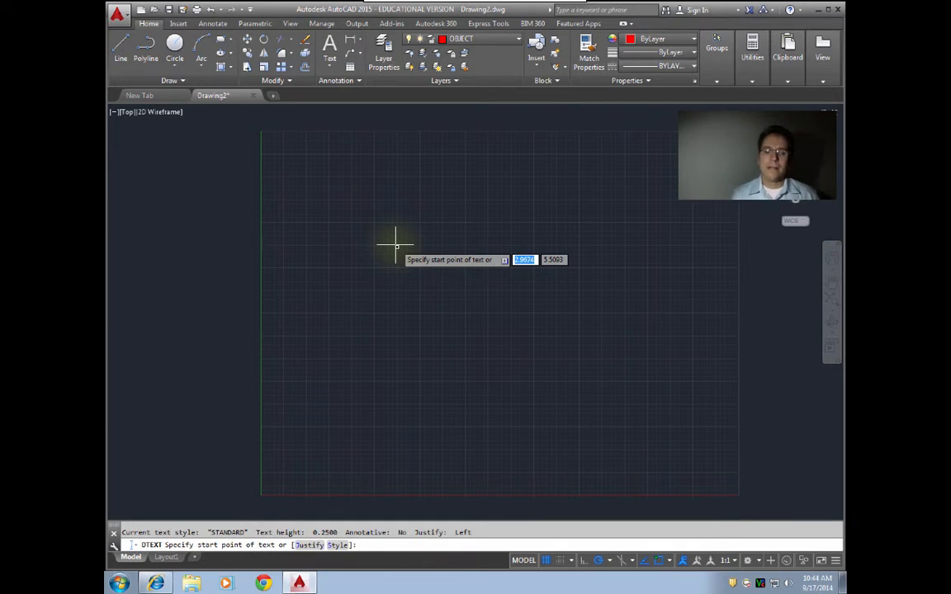
pyautogui.moveTo(380, 380)
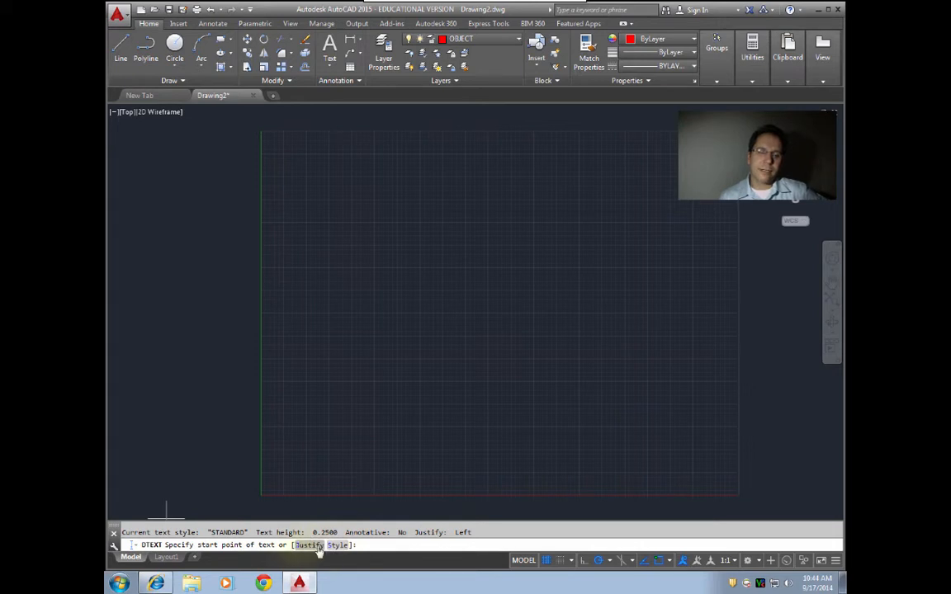
pyautogui.moveTo(399, 439)
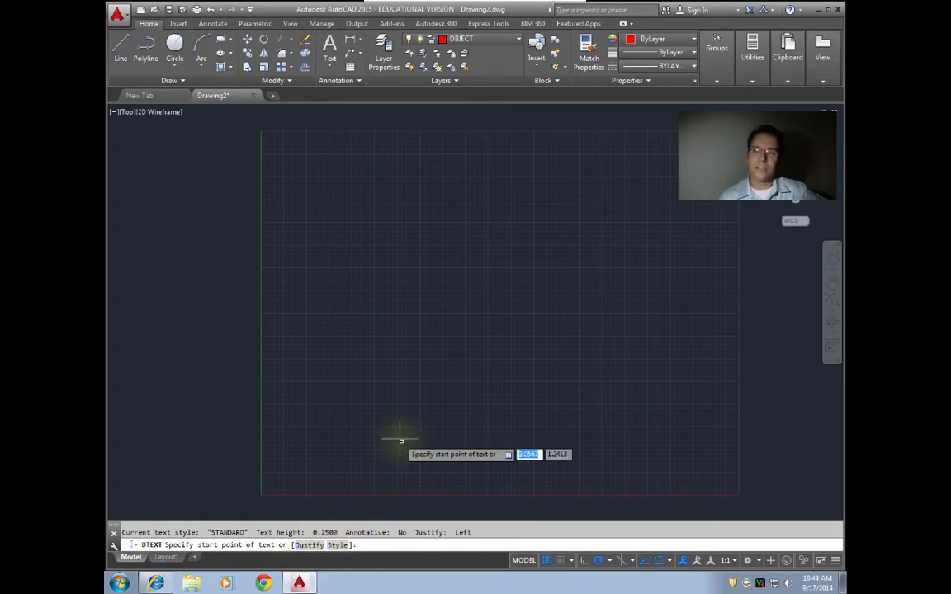
pyautogui.moveTo(357, 264)
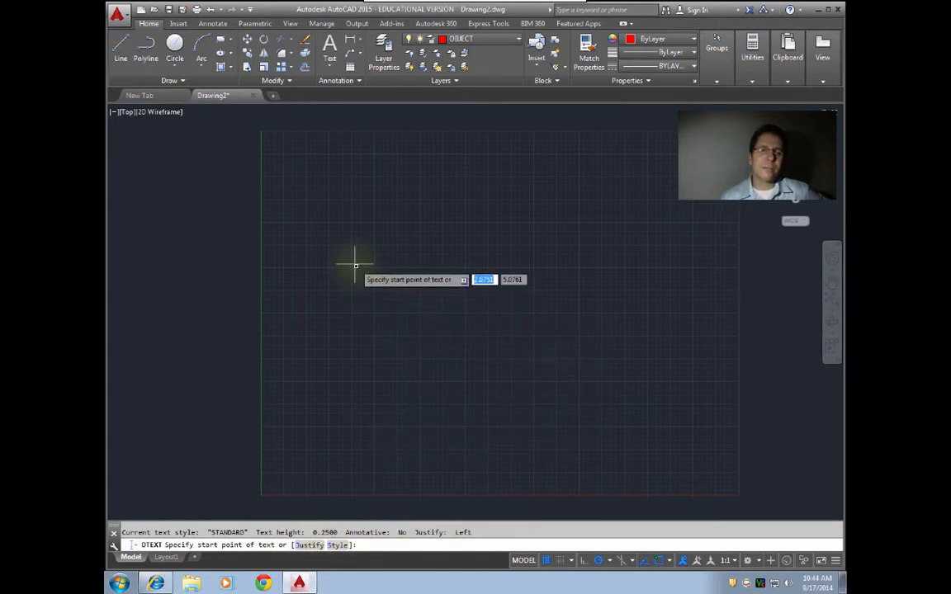
pyautogui.moveTo(337, 228)
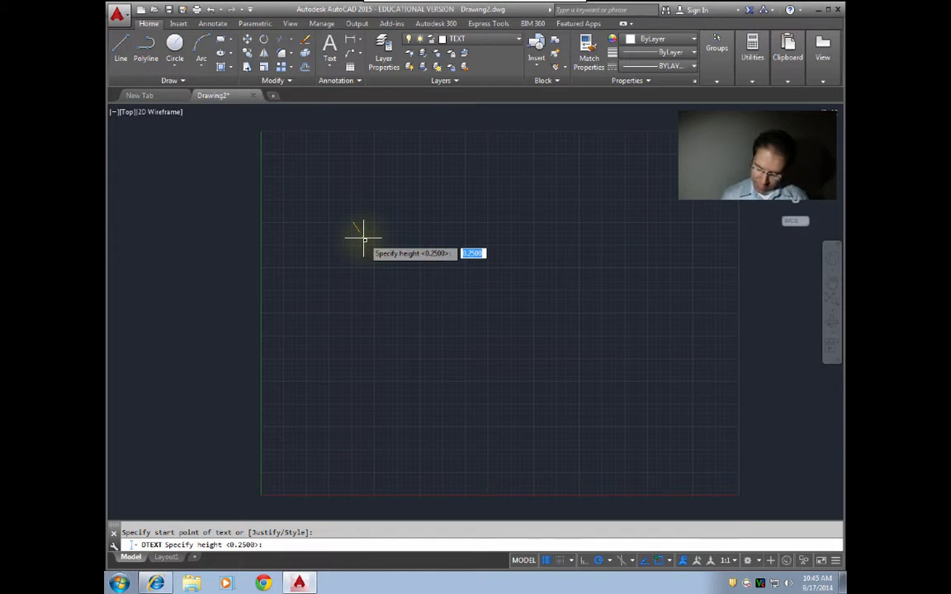
pyautogui.write('.5')
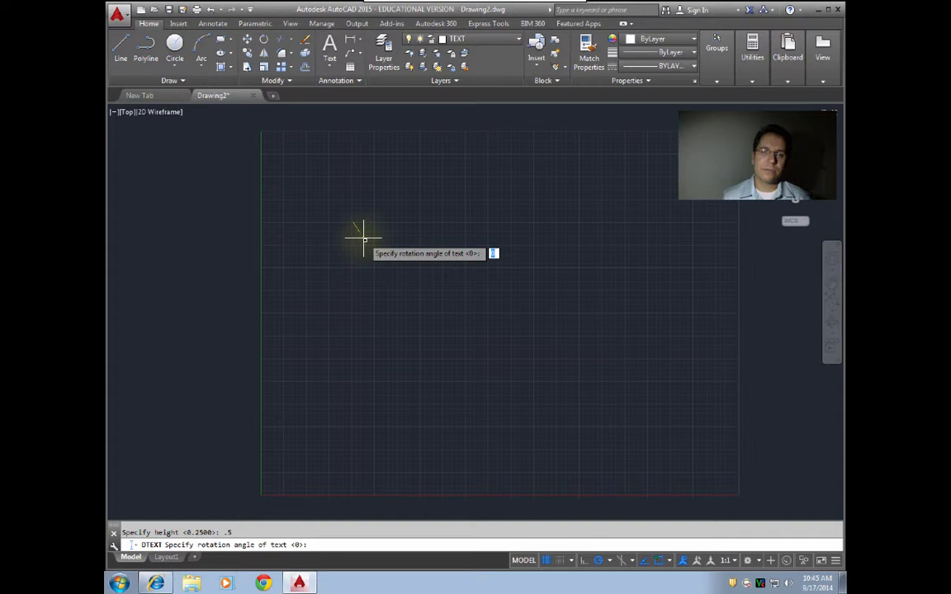
# Step: Enter 'Test text' and '2nd Line' as two text lines at zero rotation
pyautogui.press('enter')
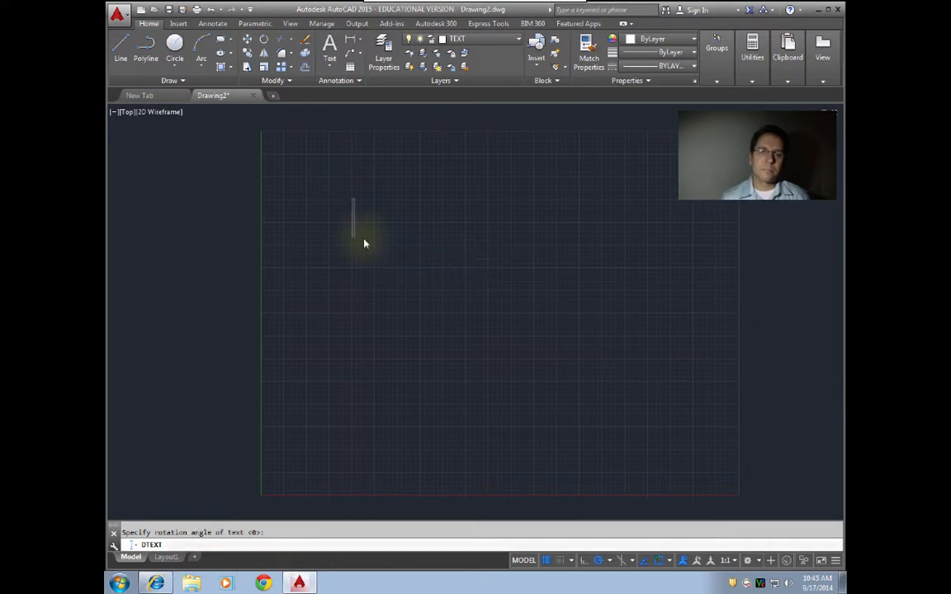
pyautogui.moveTo(404, 251)
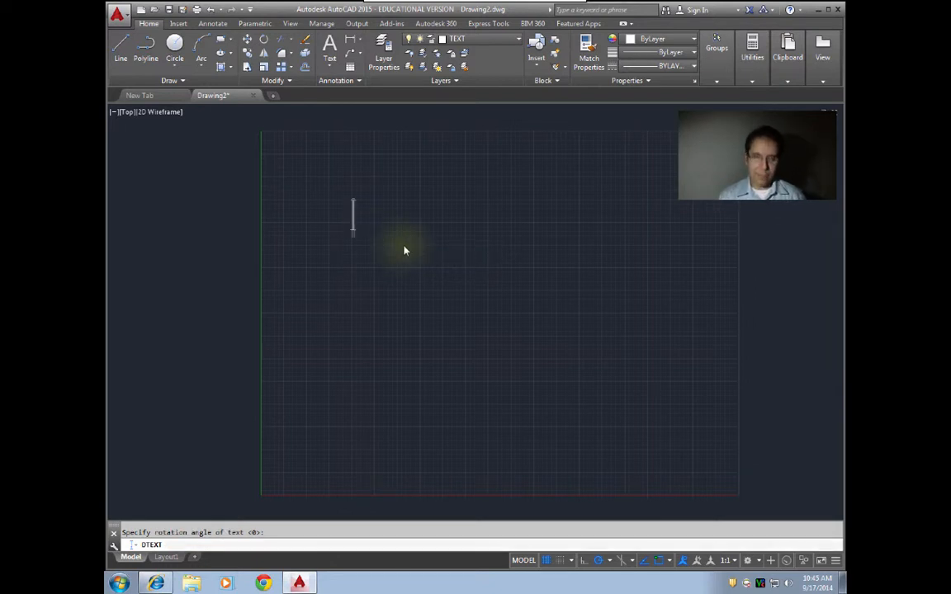
pyautogui.write('Test text')
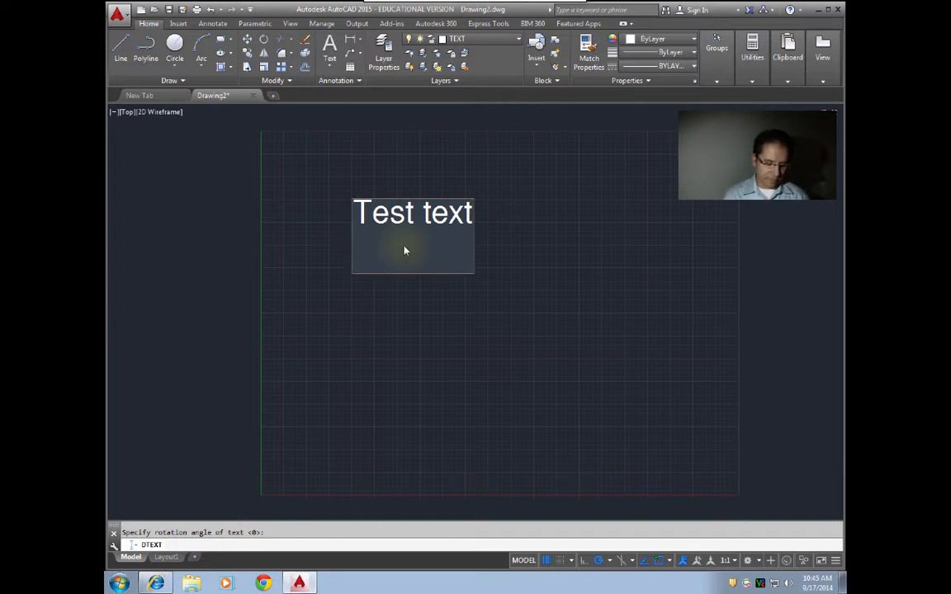
pyautogui.write('2nd')
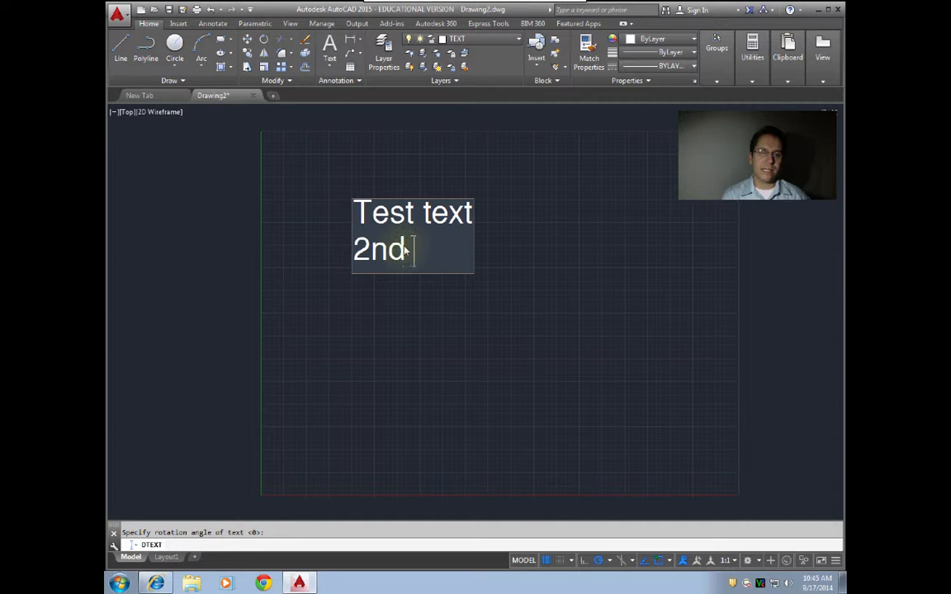
pyautogui.write('Line')
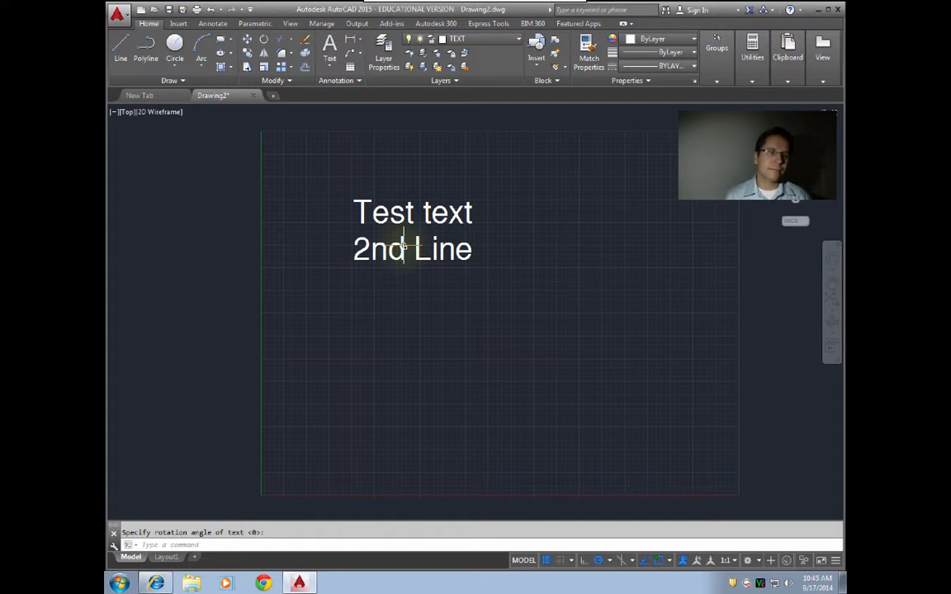
pyautogui.moveTo(502, 347)
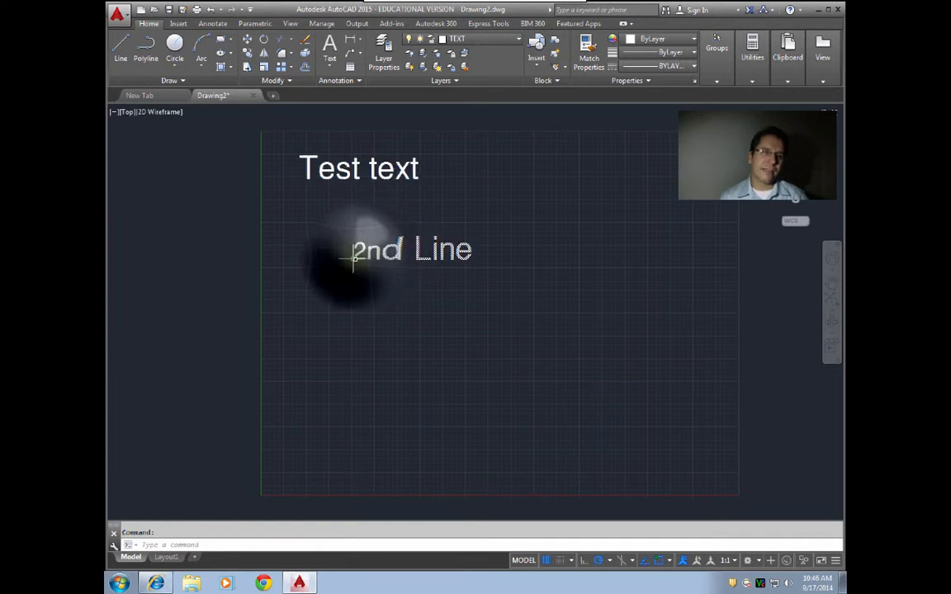
pyautogui.moveTo(350, 260); pyautogui.dragTo(509, 337)
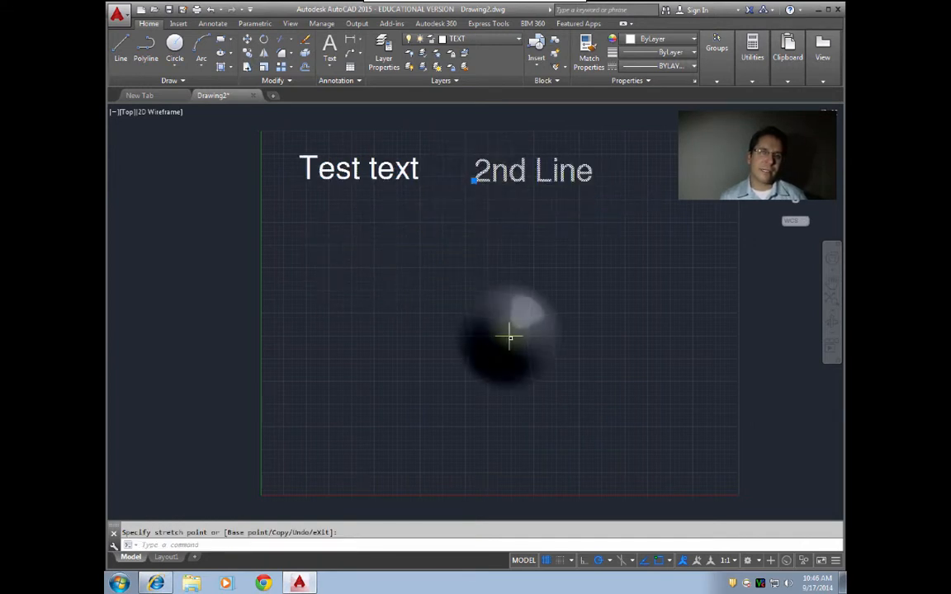
pyautogui.press('escape')
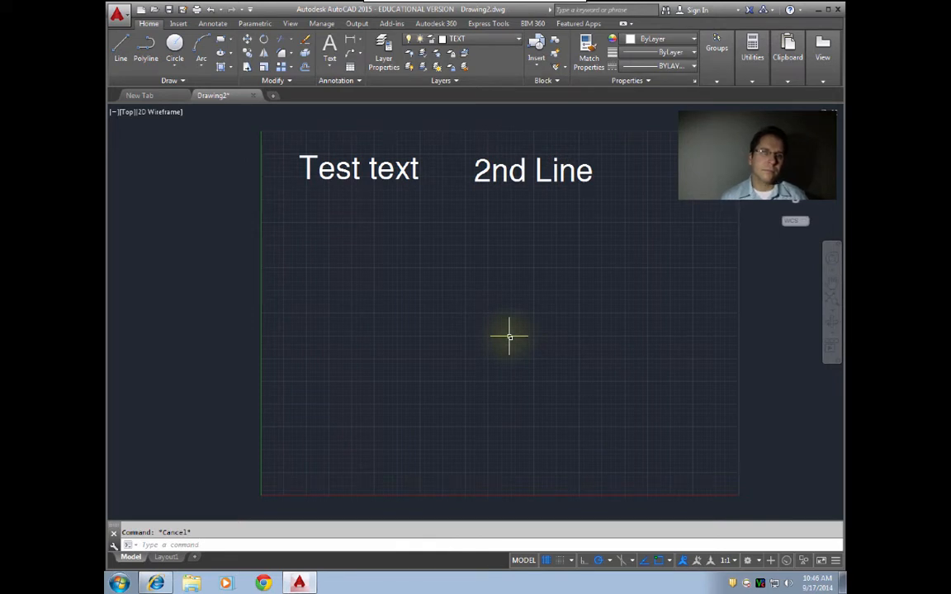
pyautogui.moveTo(291, 246)
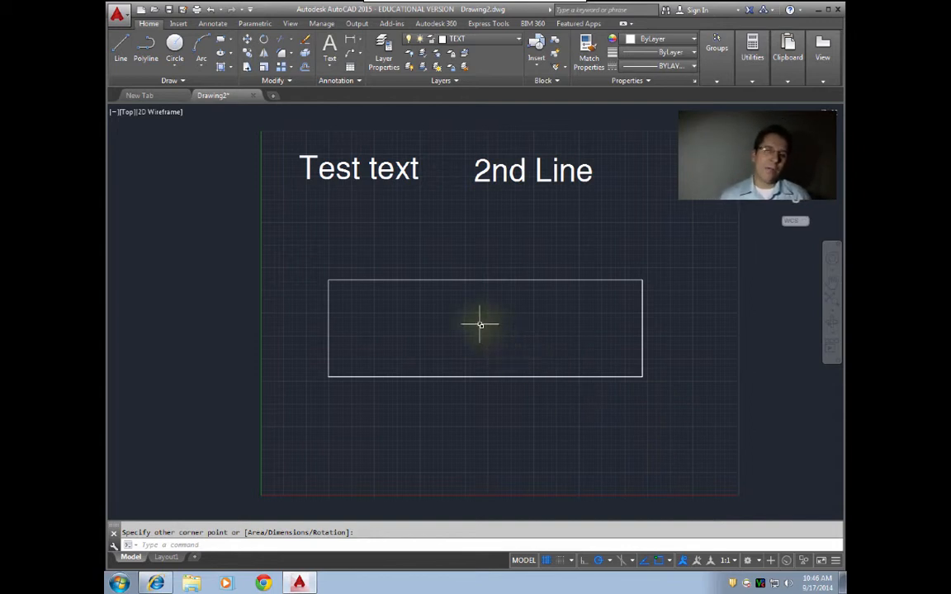
pyautogui.moveTo(376, 293)
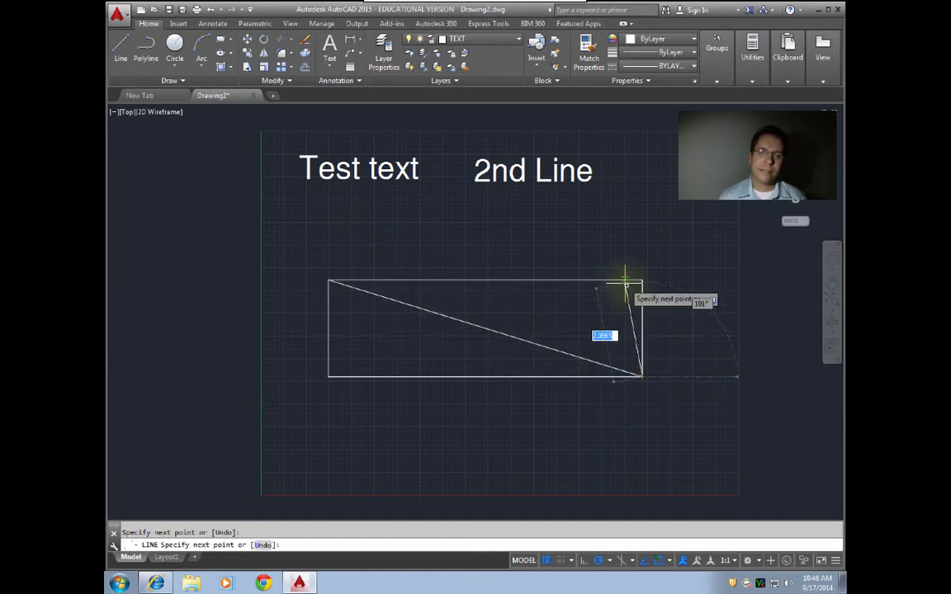
# Step: Finish the rectangle's diagonal and start a new single-line text
pyautogui.click(338, 371)
pyautogui.write('DTEXT')
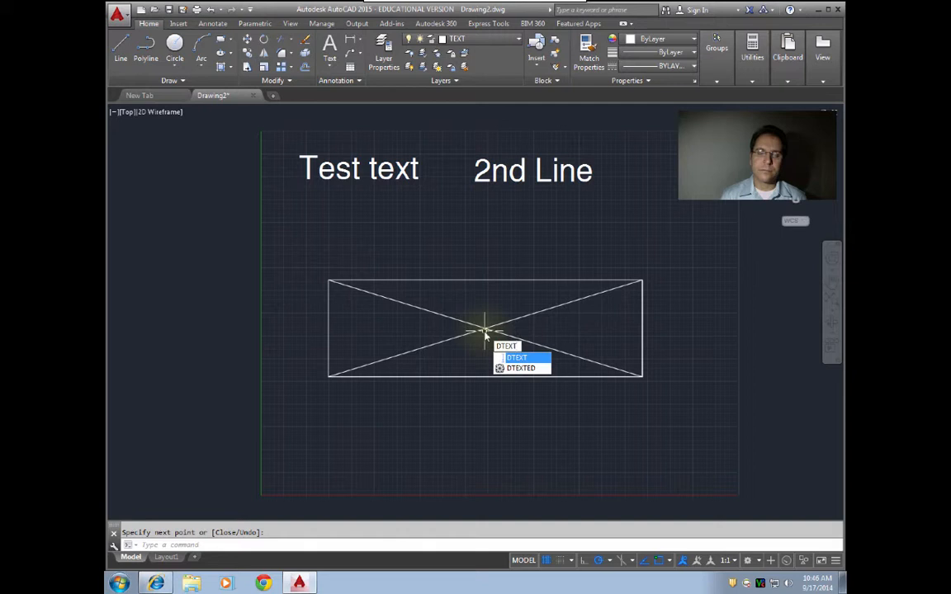
pyautogui.click(517, 357)
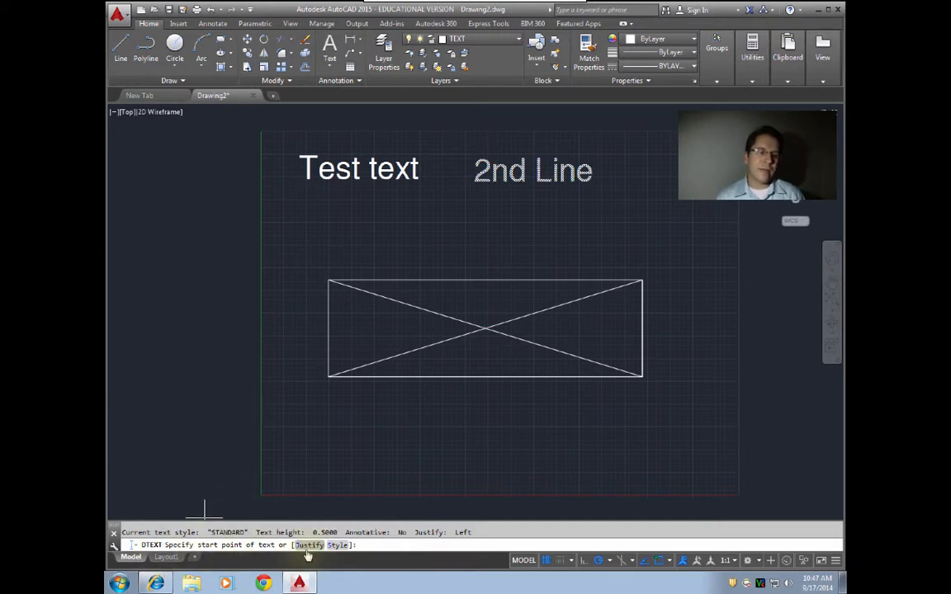
pyautogui.moveTo(459, 198)
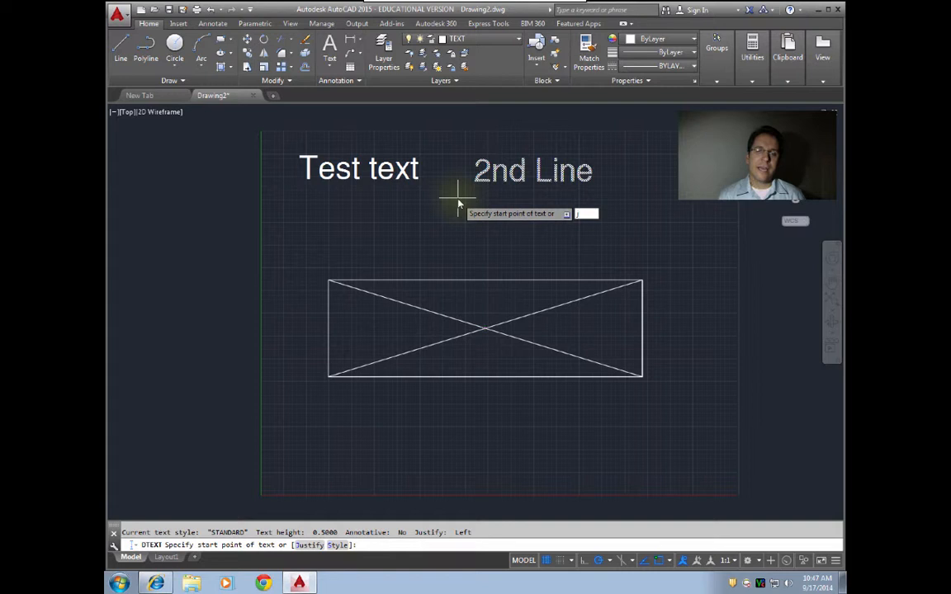
# Step: Choose Middle Center (MC) justification for the new text
pyautogui.write('j')
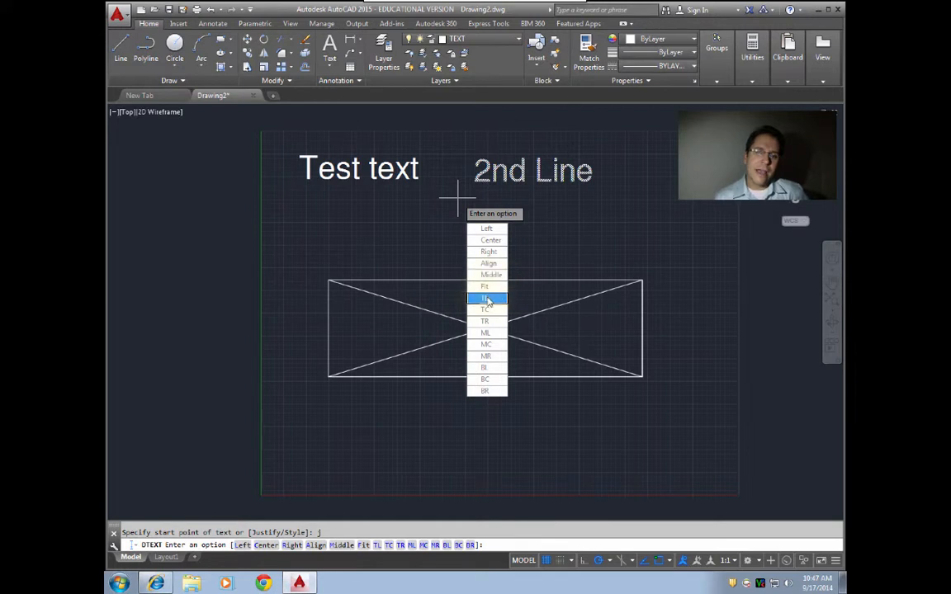
pyautogui.moveTo(485, 366)
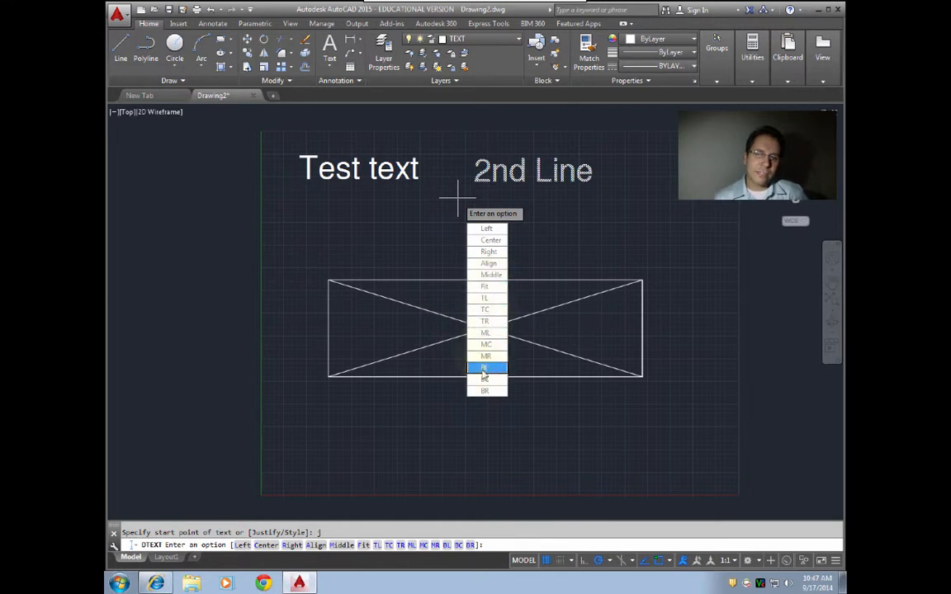
pyautogui.moveTo(485, 310)
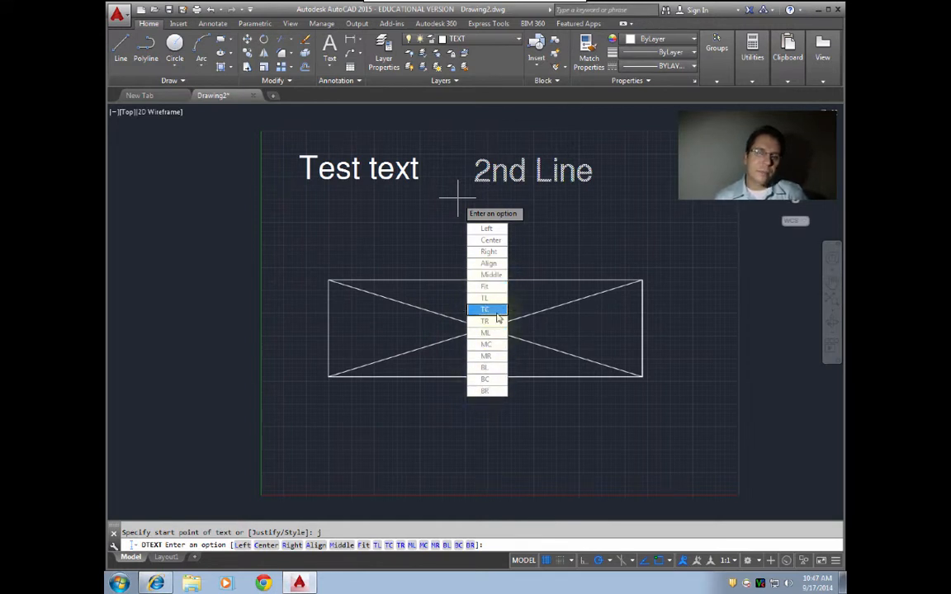
pyautogui.moveTo(486, 298)
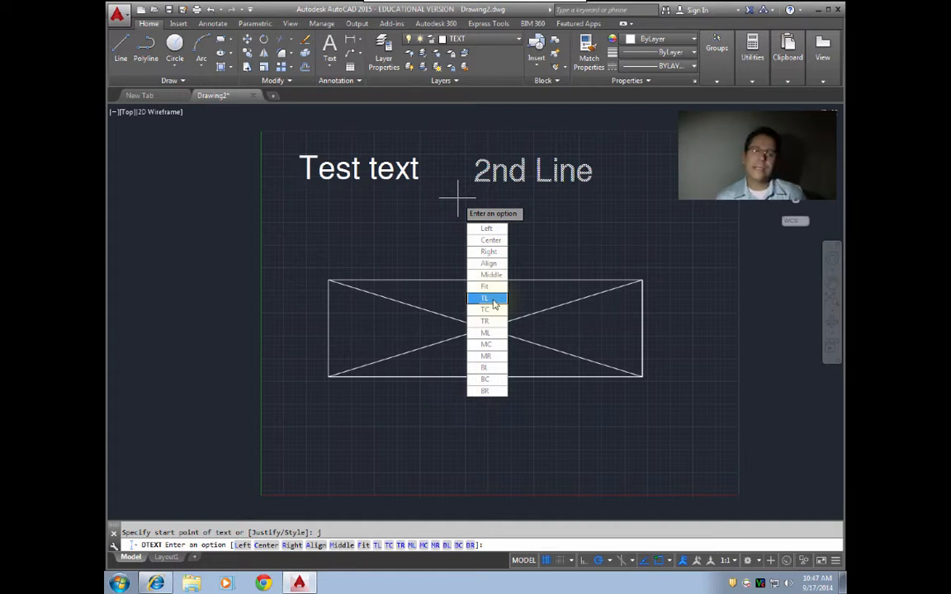
pyautogui.moveTo(486, 310)
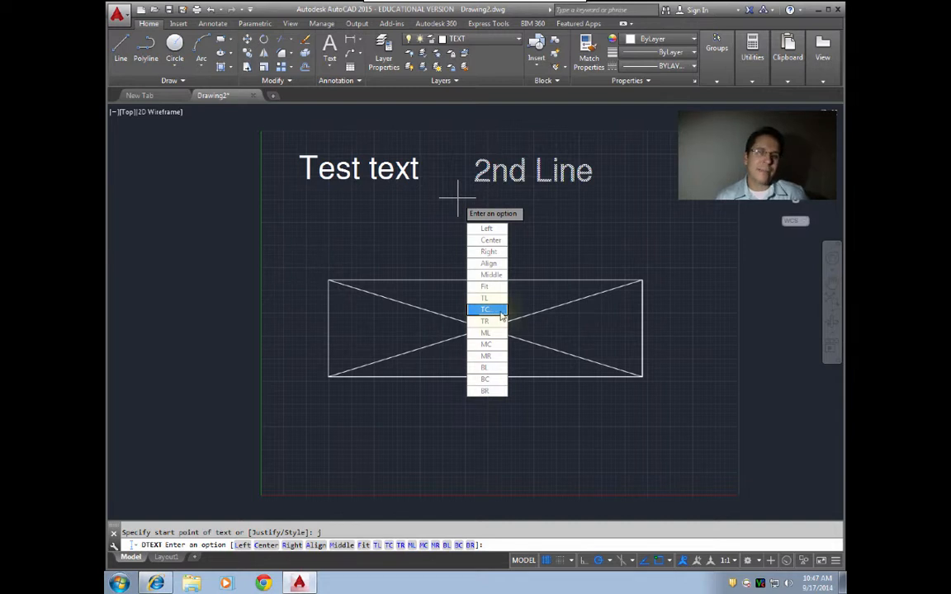
pyautogui.moveTo(485, 320)
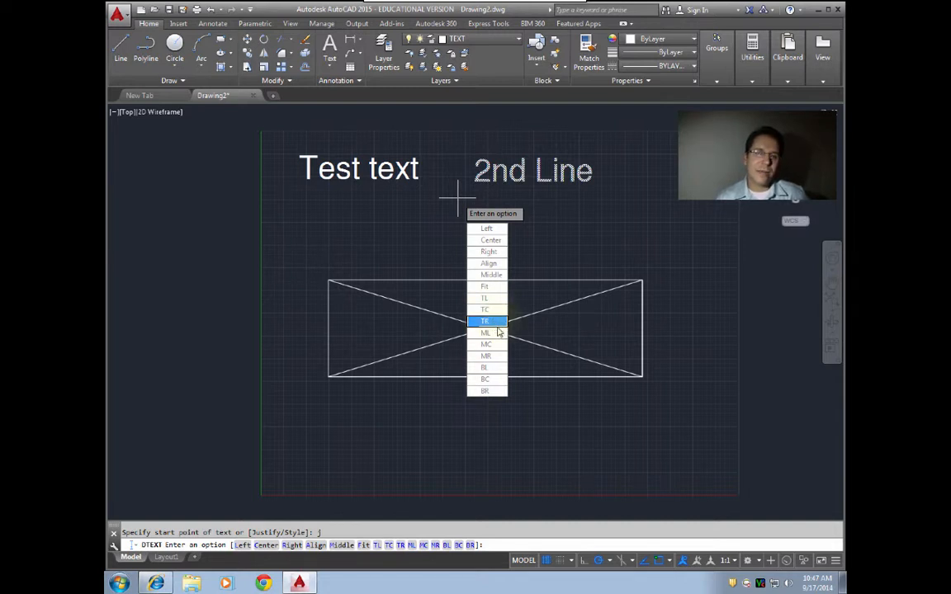
pyautogui.moveTo(487, 343)
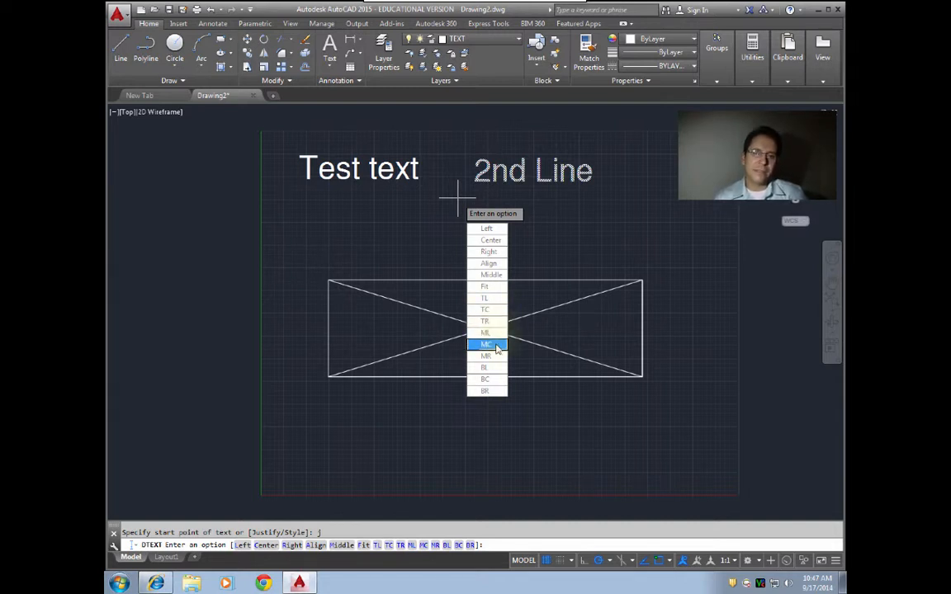
pyautogui.moveTo(485, 366)
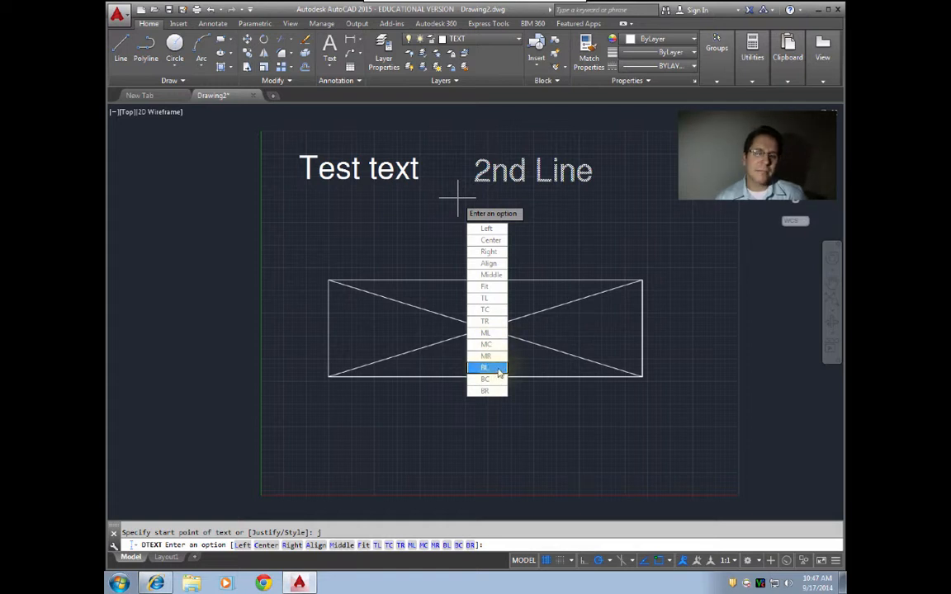
pyautogui.moveTo(485, 390)
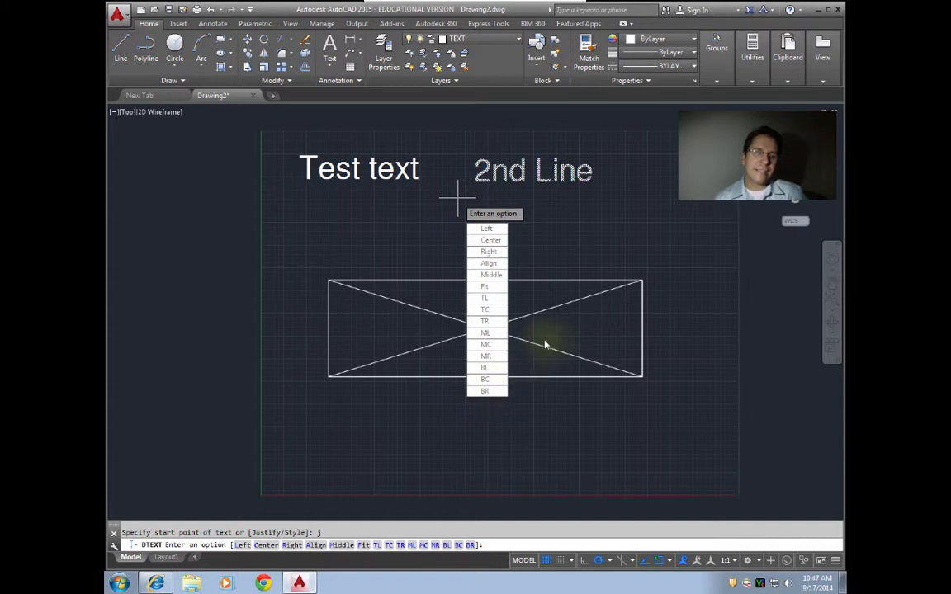
pyautogui.moveTo(541, 342)
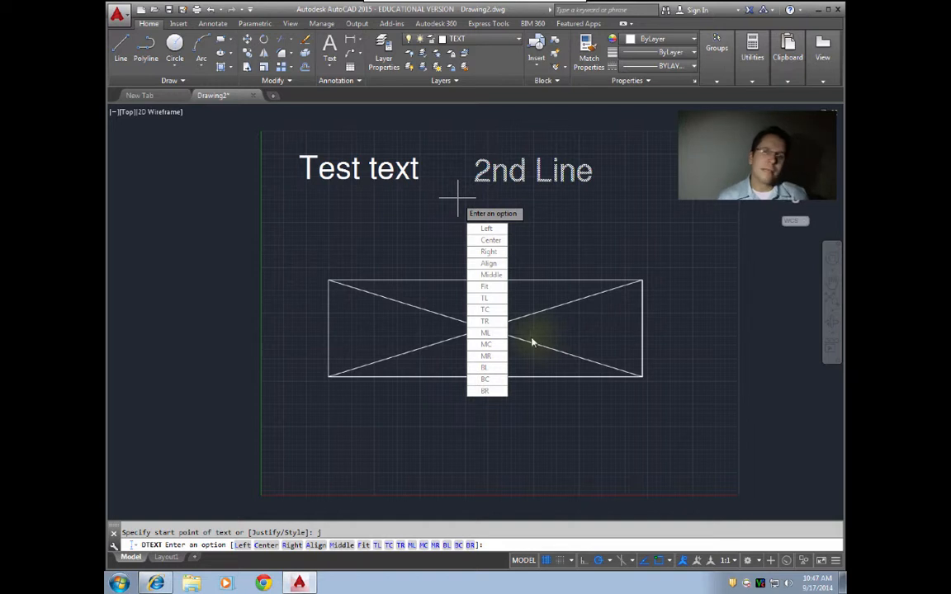
pyautogui.click(485, 345)
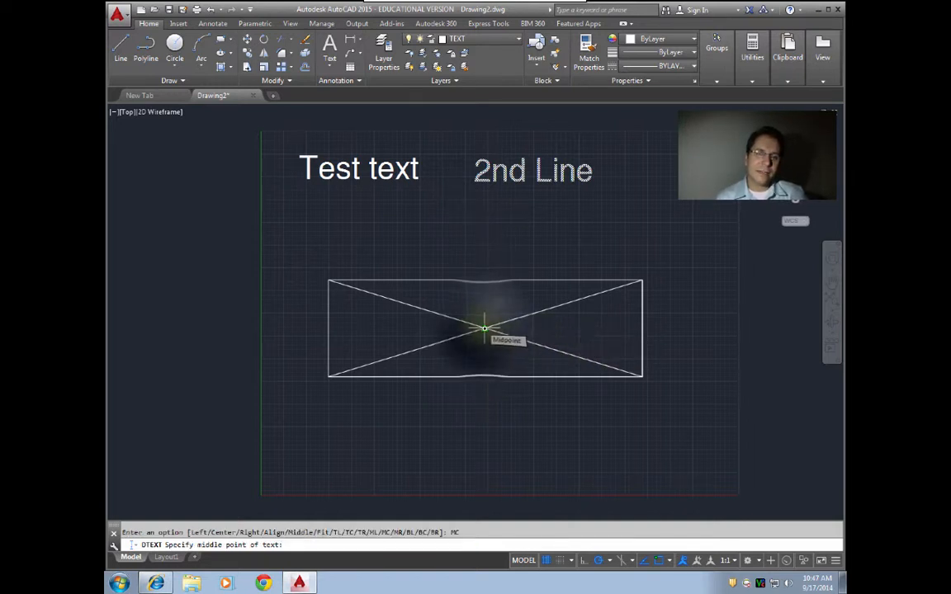
# Step: Place 'CENTER TEXT' at the diagonals' intersection with default height
pyautogui.click(484, 329)
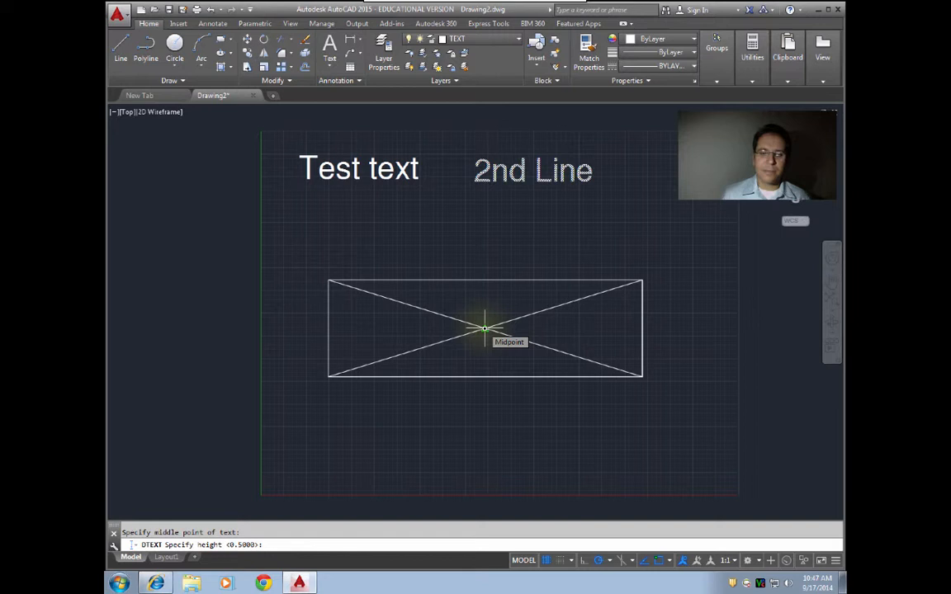
pyautogui.press('enter')
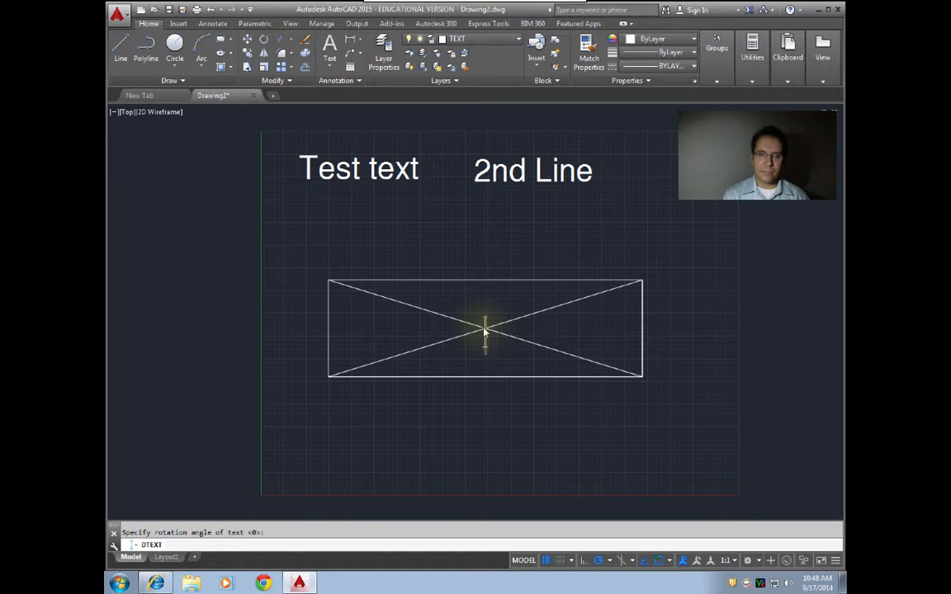
pyautogui.write('center te')
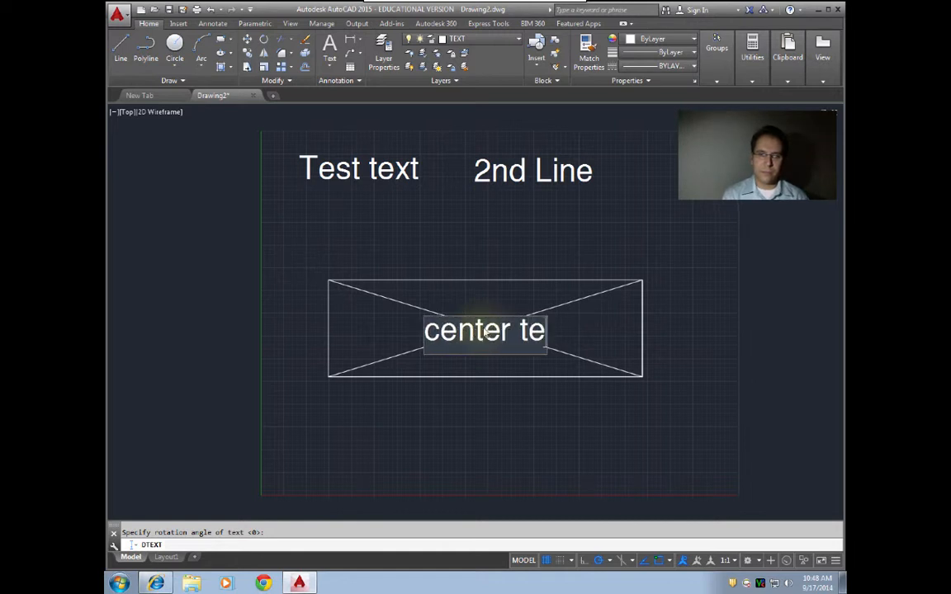
pyautogui.write('xt')
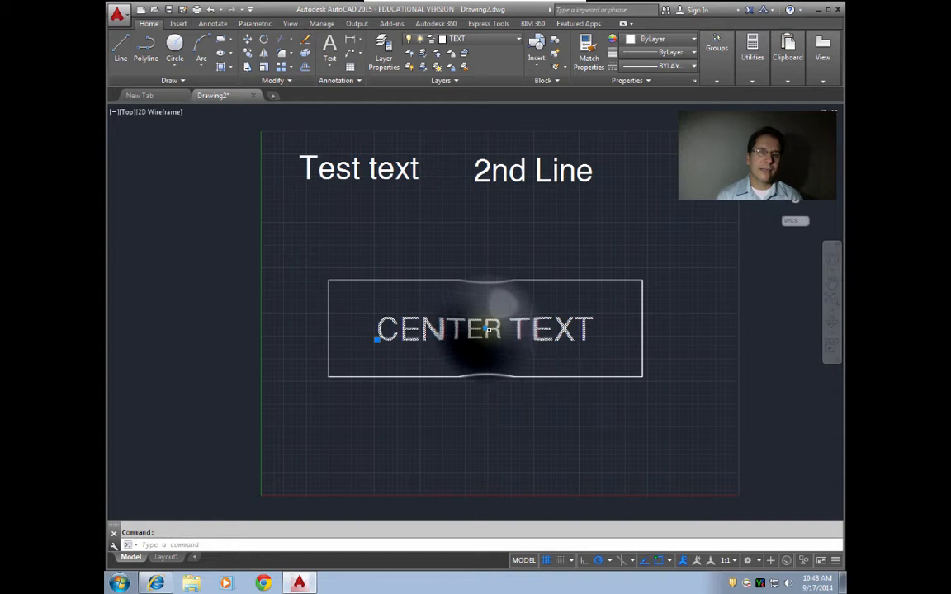
pyautogui.doubleClick(486, 329)
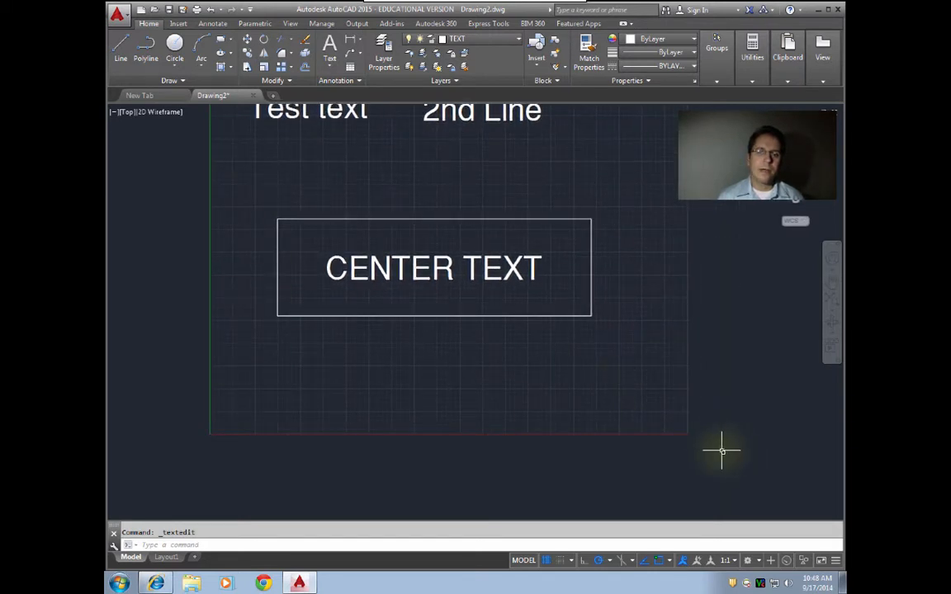
pyautogui.moveTo(669, 345)
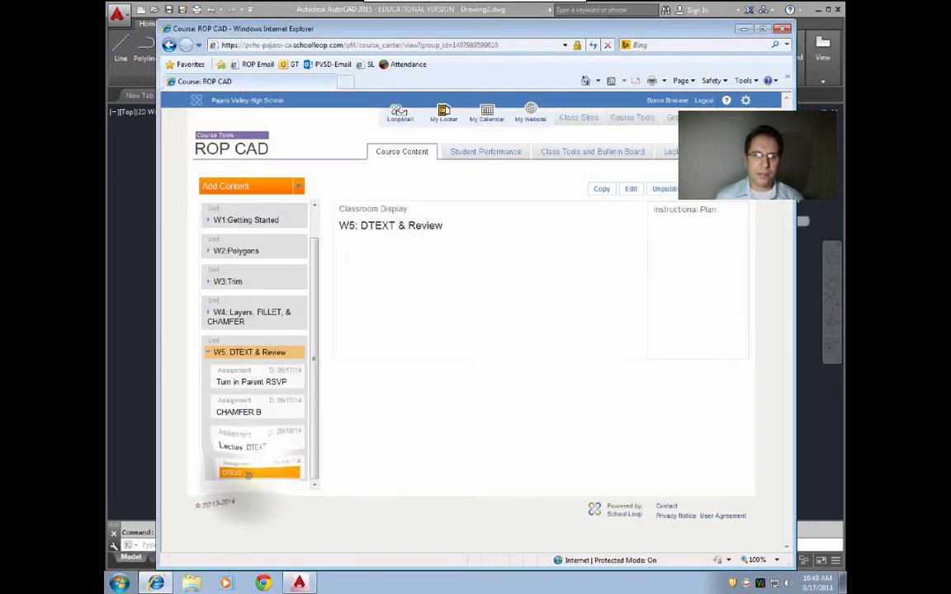
# Step: View the DTEXT assignment's wiring diagram PDF, then return to AutoCAD
pyautogui.click(232, 473)
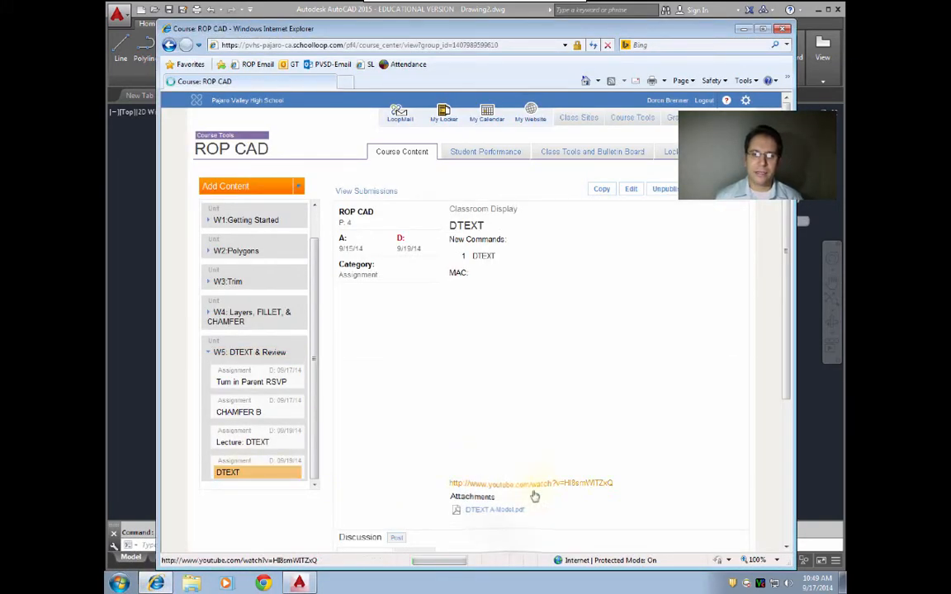
pyautogui.click(493, 509)
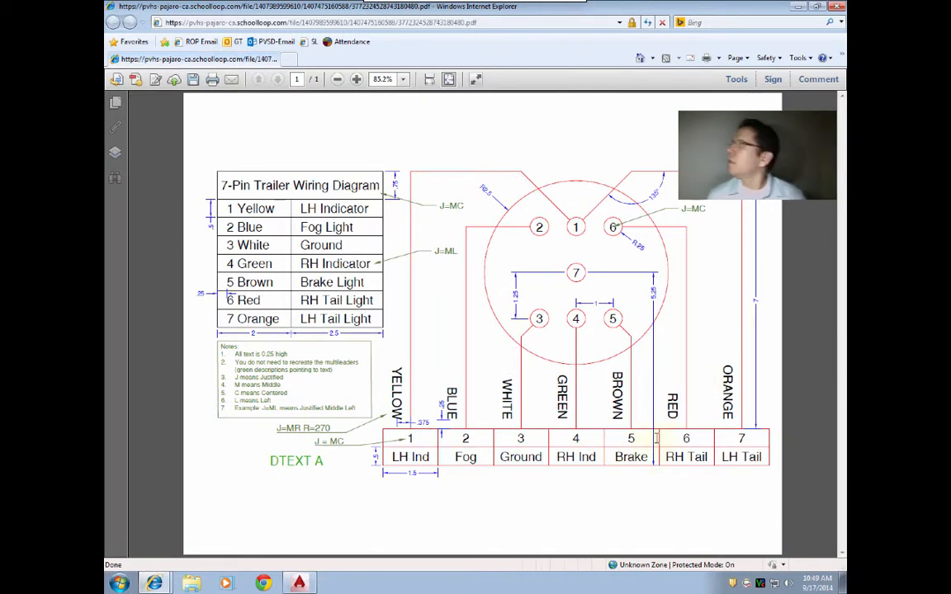
pyautogui.moveTo(378, 395)
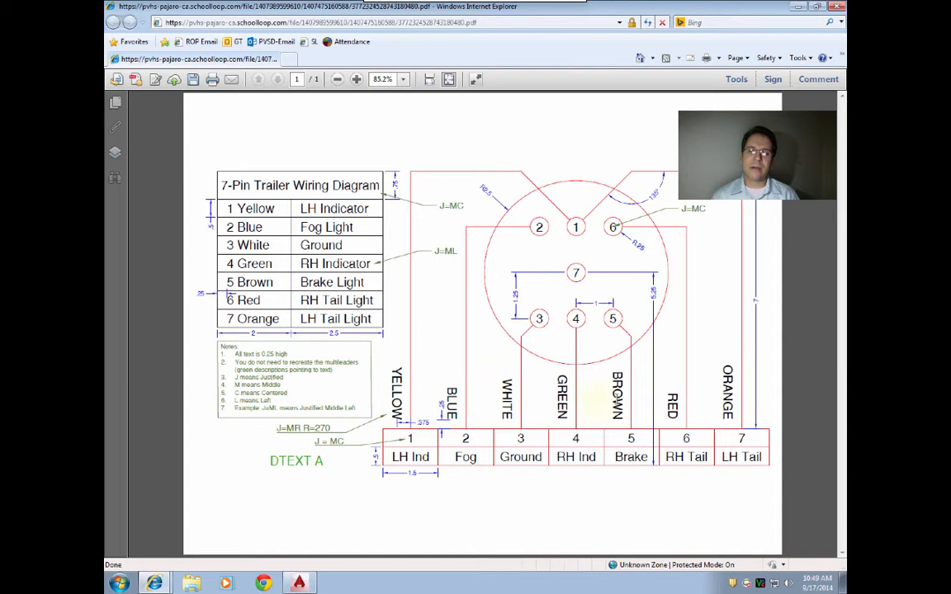
pyautogui.moveTo(393, 337)
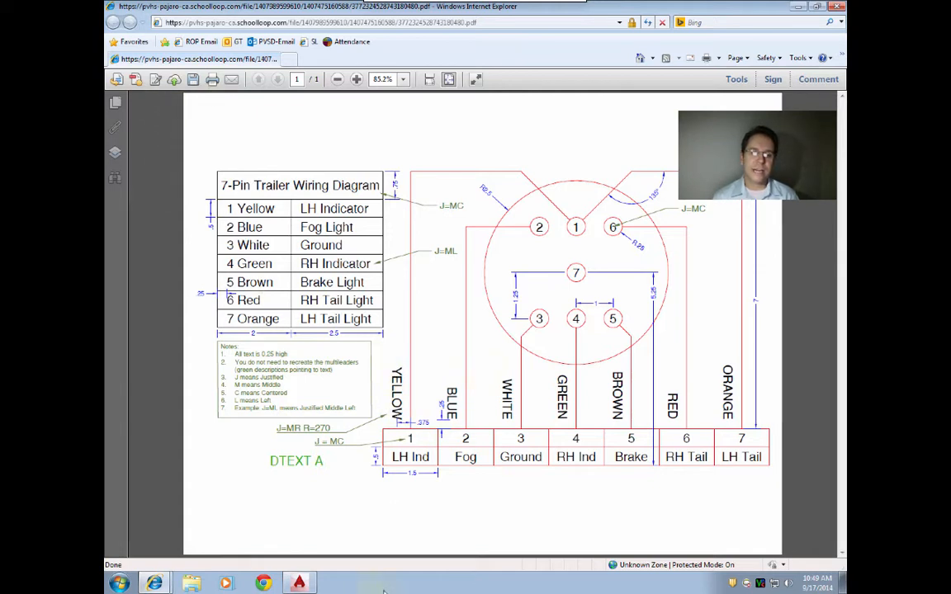
pyautogui.click(299, 584)
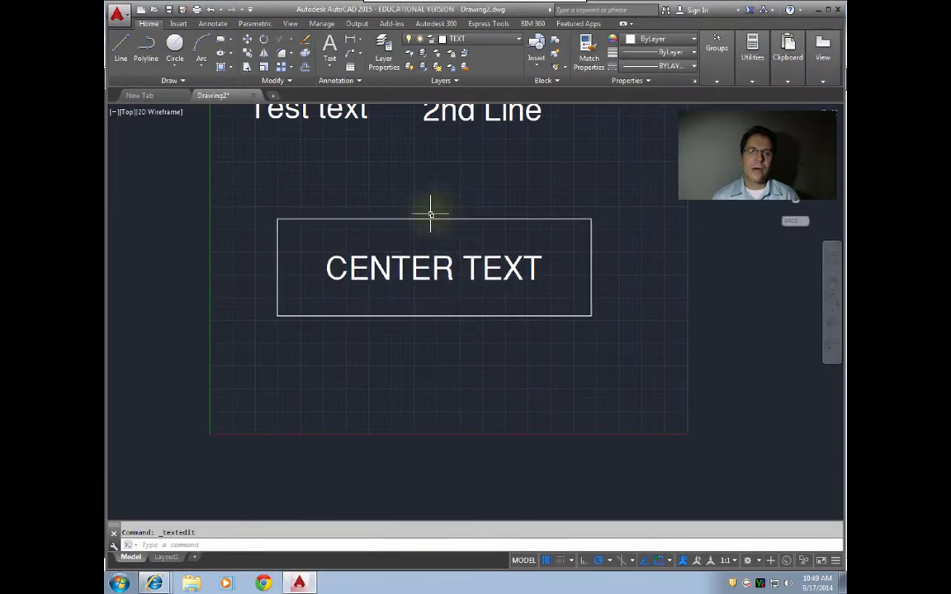
pyautogui.moveTo(436, 140)
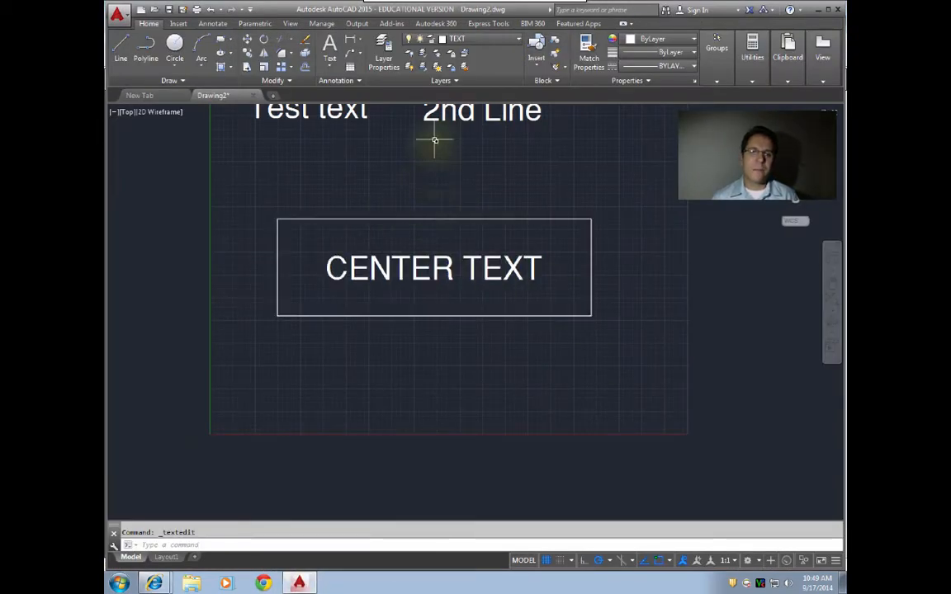
pyautogui.moveTo(427, 218)
pyautogui.write('J')
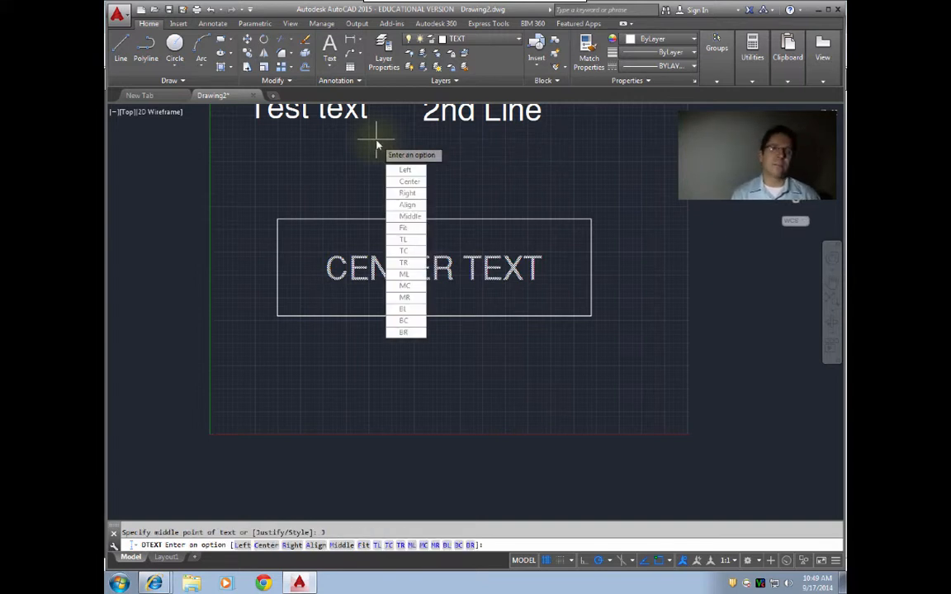
pyautogui.moveTo(282, 432)
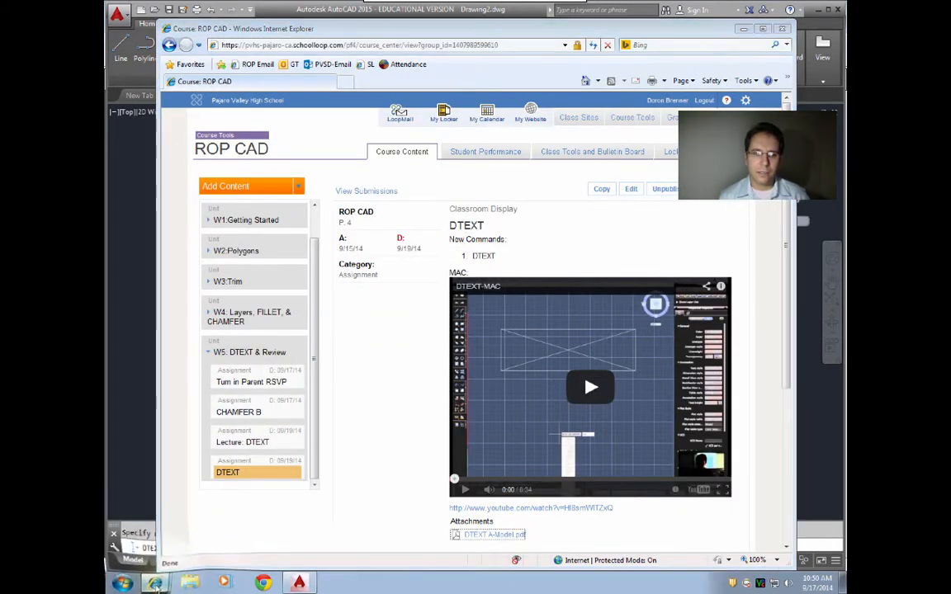
# Step: Switch back to the AutoCAD drawing window
pyautogui.click(496, 535)
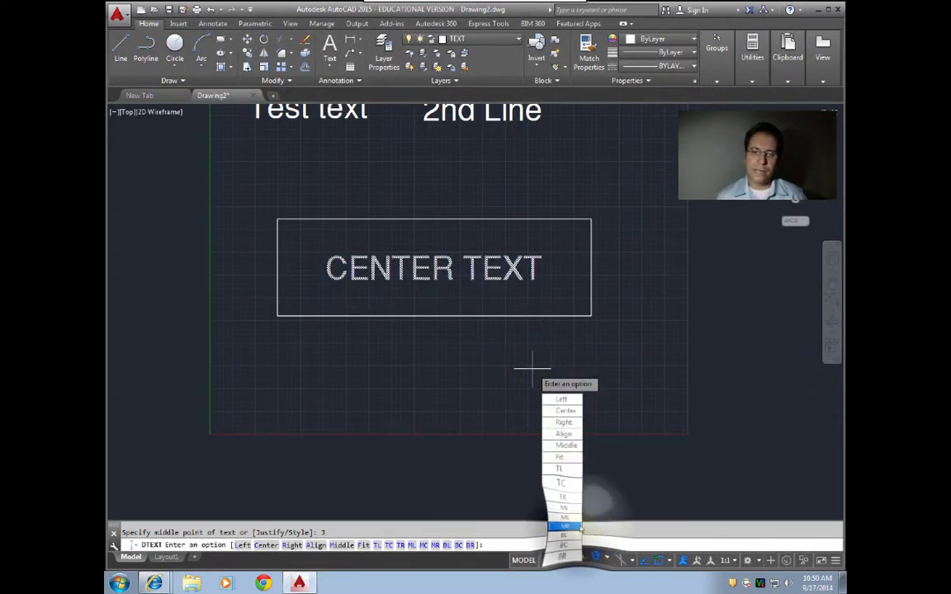
# Step: Set Middle Right justification and anchor the text at the rectangle's top midpoint
pyautogui.click(565, 525)
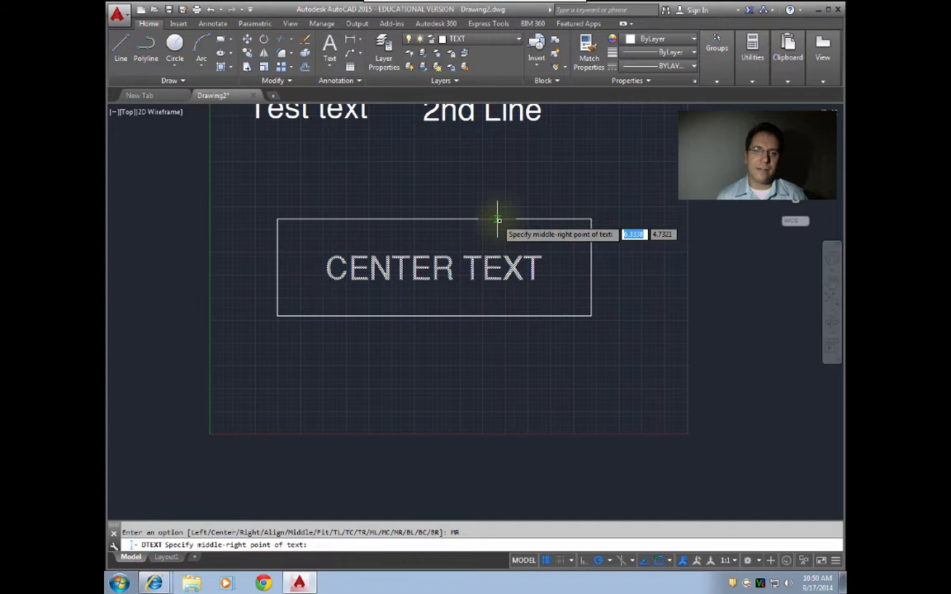
pyautogui.moveTo(436, 223)
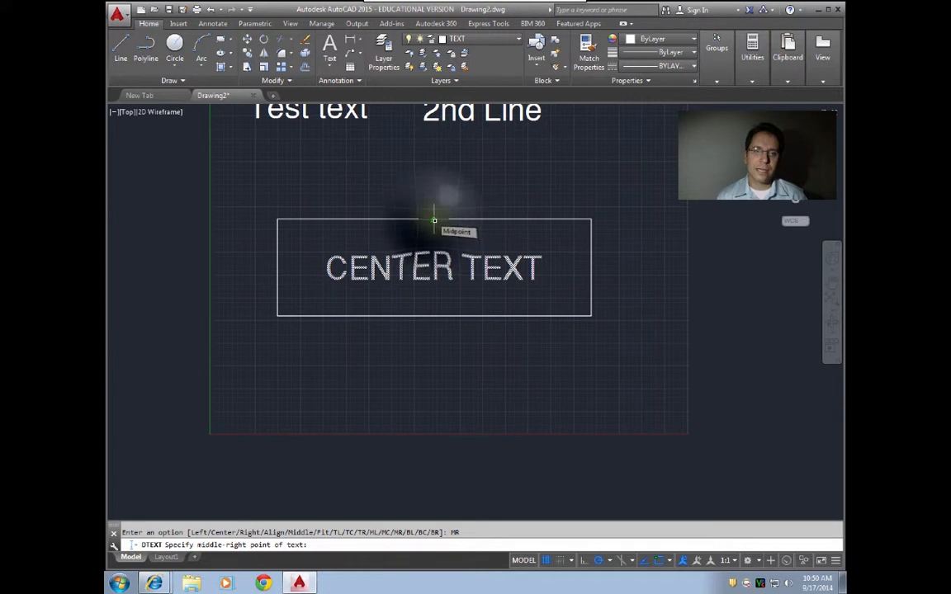
pyautogui.click(429, 222)
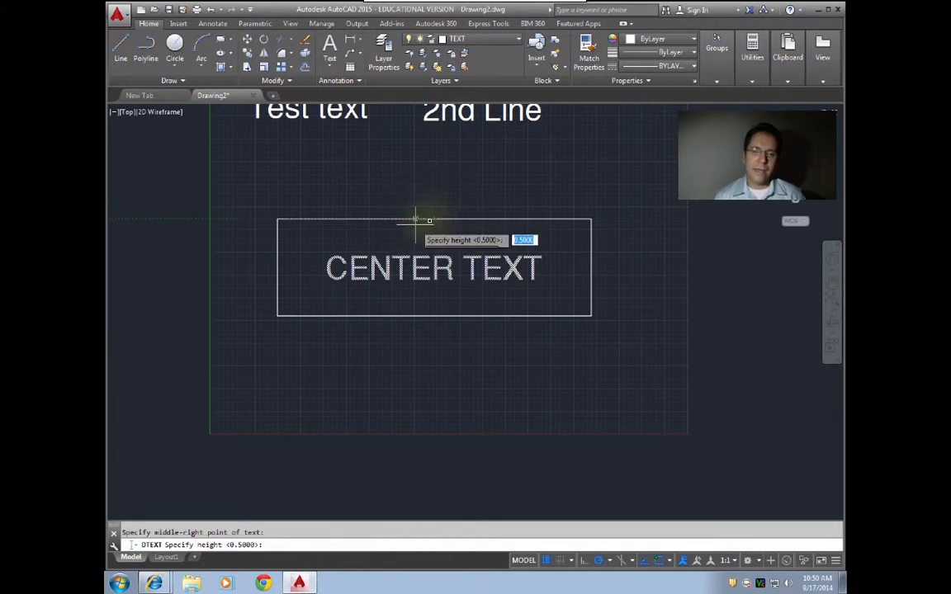
pyautogui.moveTo(175, 509)
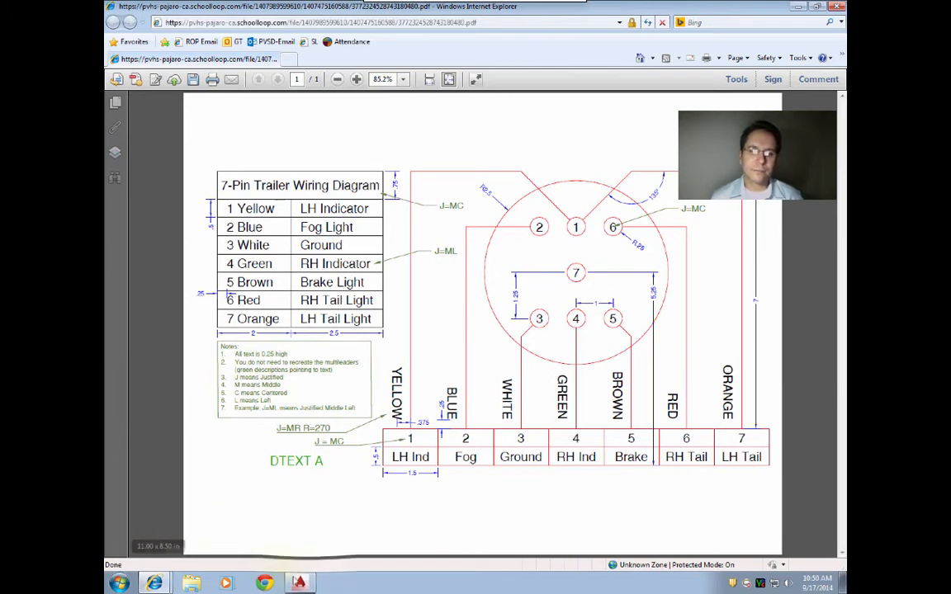
pyautogui.click(298, 585)
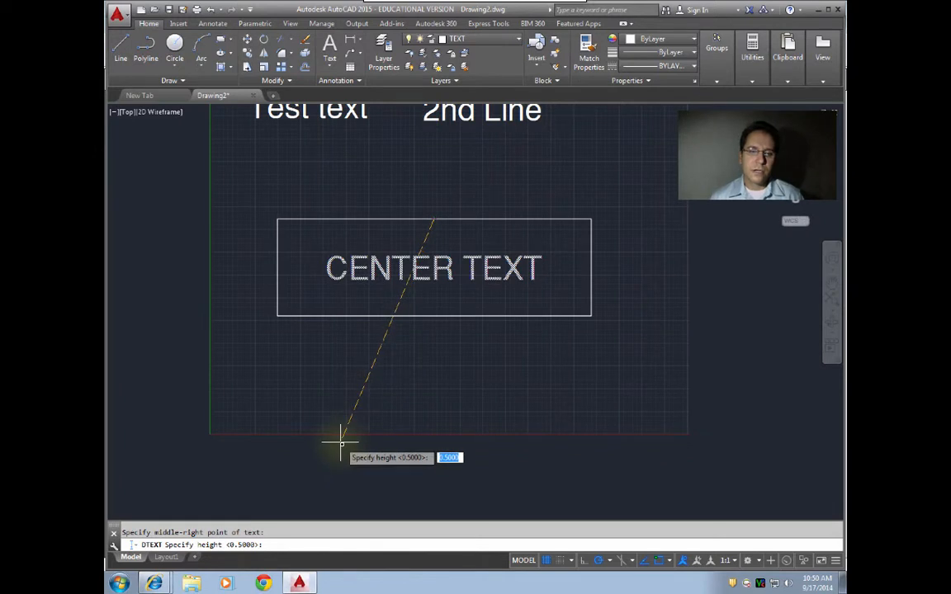
# Step: Set height 2 and rotation 270, then type 'ROTATED TEXT'
pyautogui.write('25')
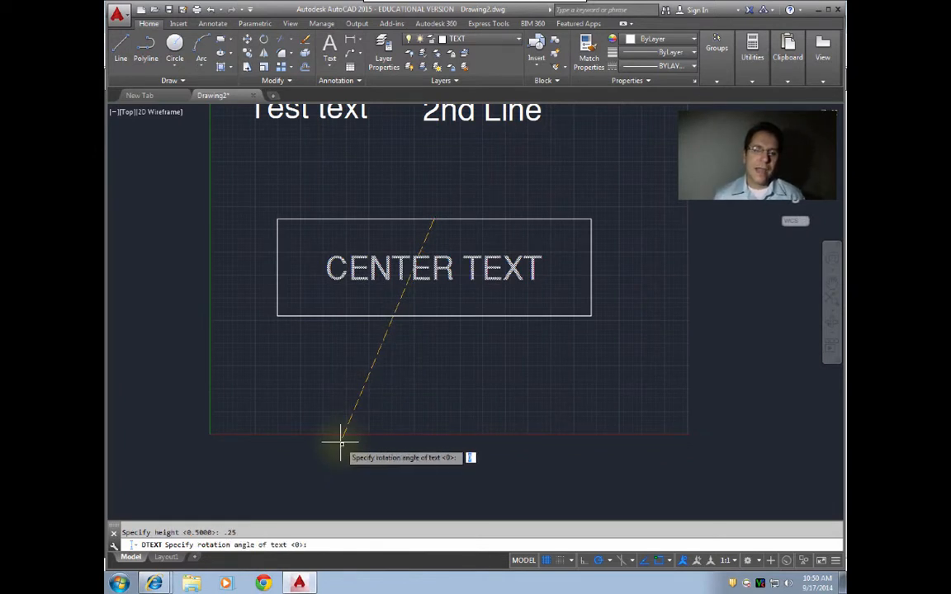
pyautogui.moveTo(372, 379)
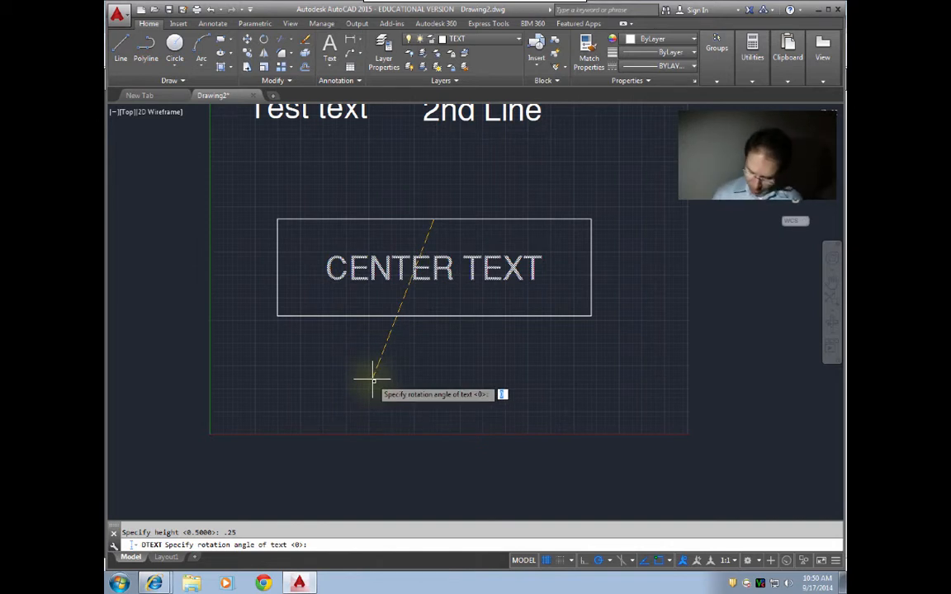
pyautogui.write('270')
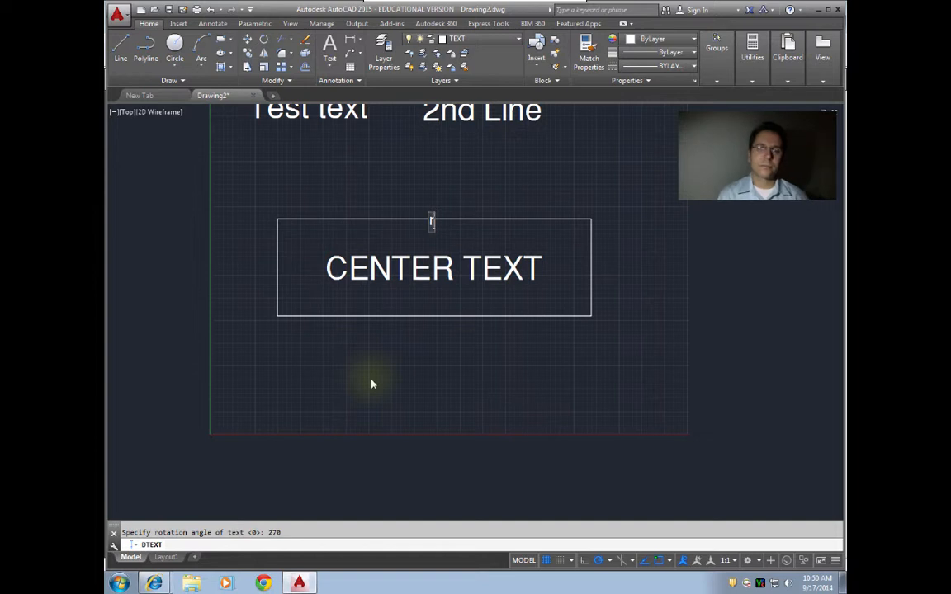
pyautogui.write('ROTAT')
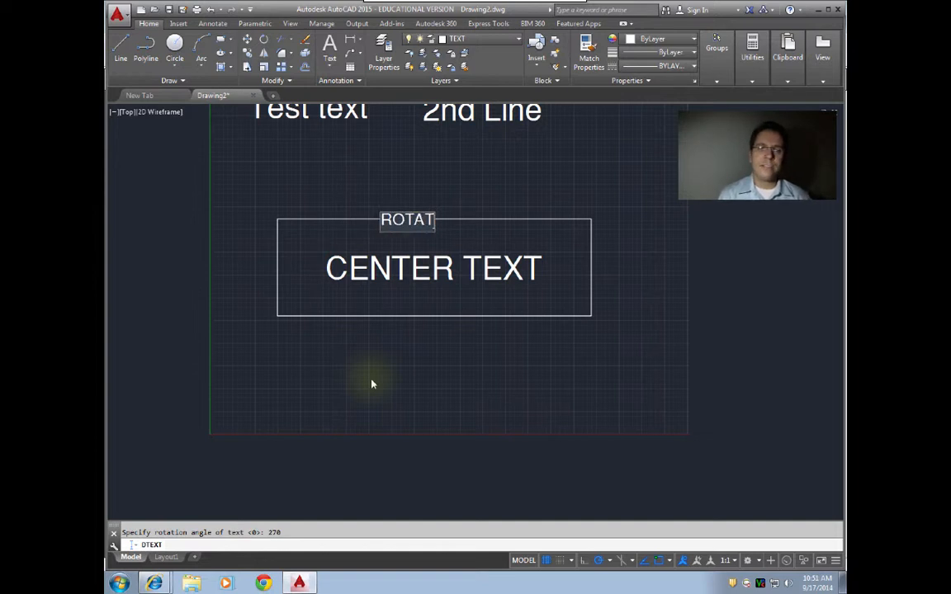
pyautogui.write('ED T')
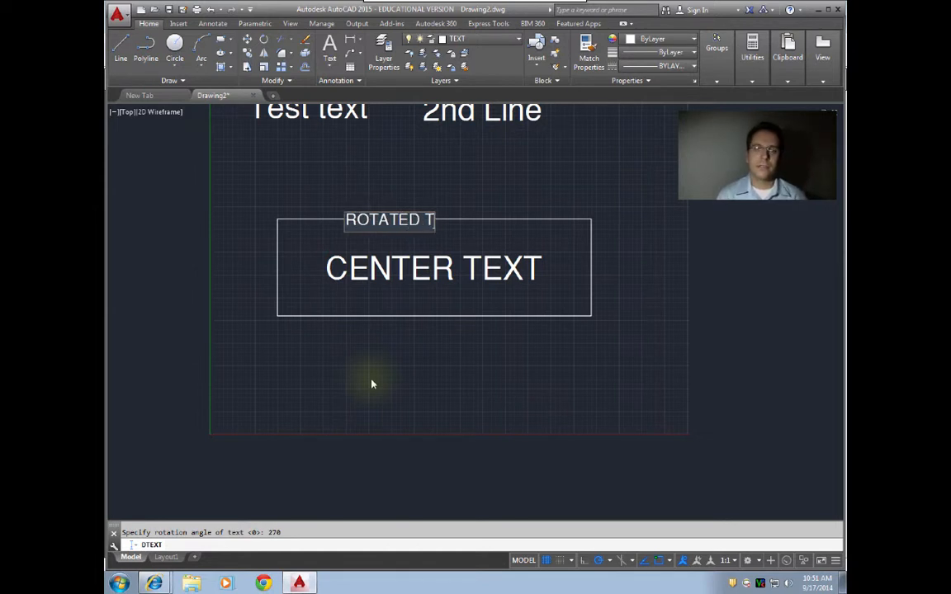
pyautogui.write('EXT')
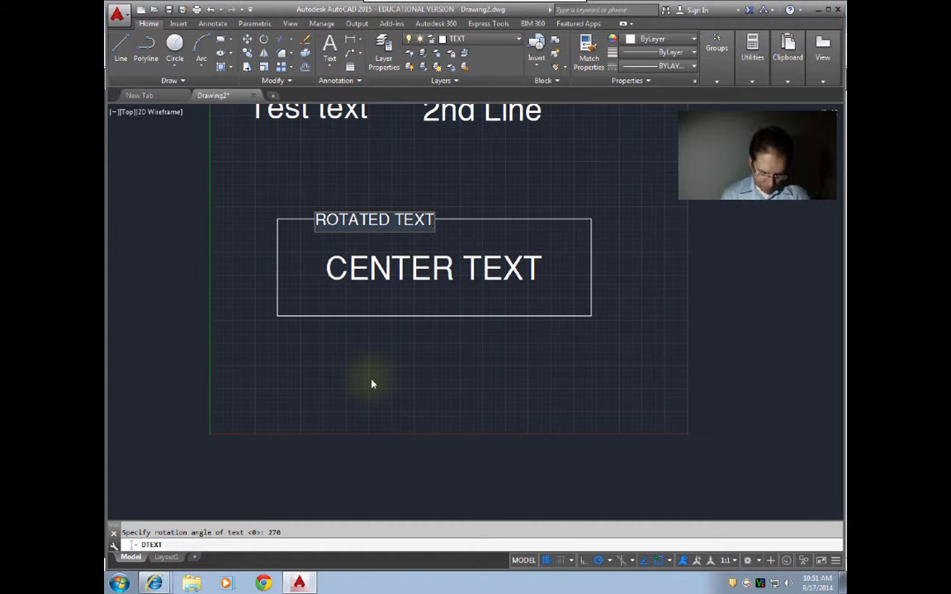